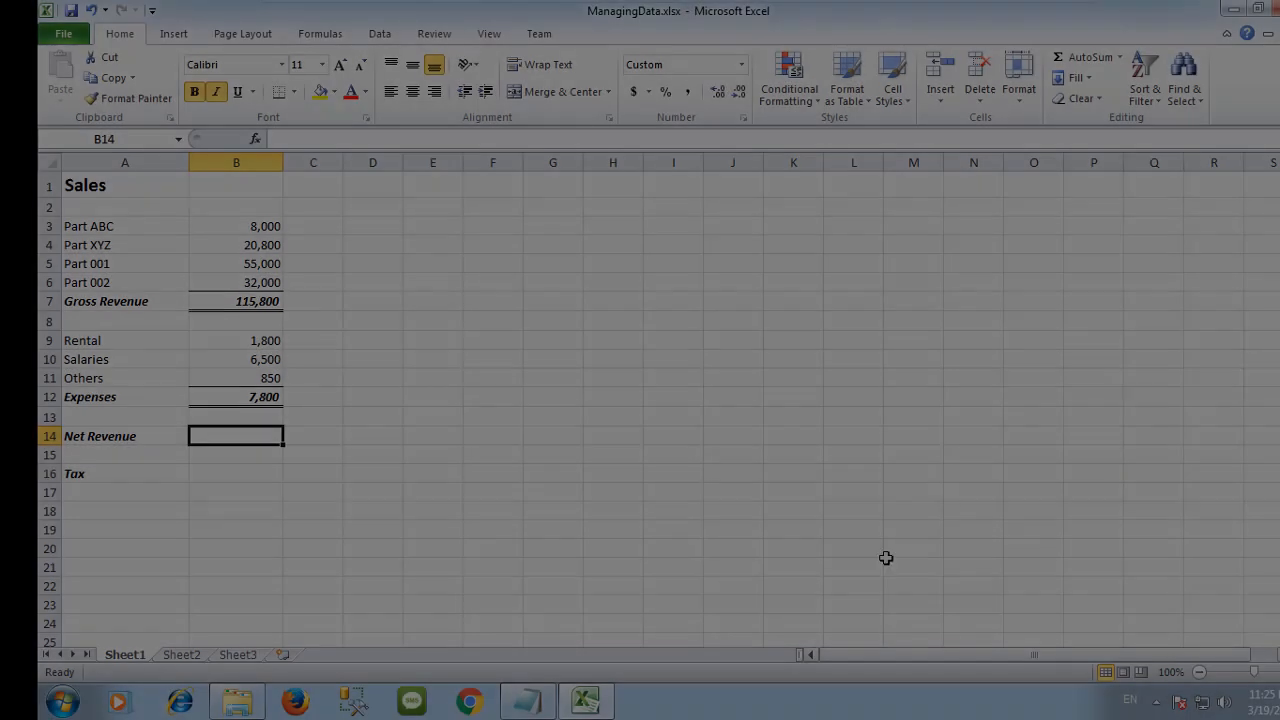
- Name the Gross Revenue total in B7 as GrossRevenue via the Name Box
{"action": "left_click", "coordinate": [372, 300]}
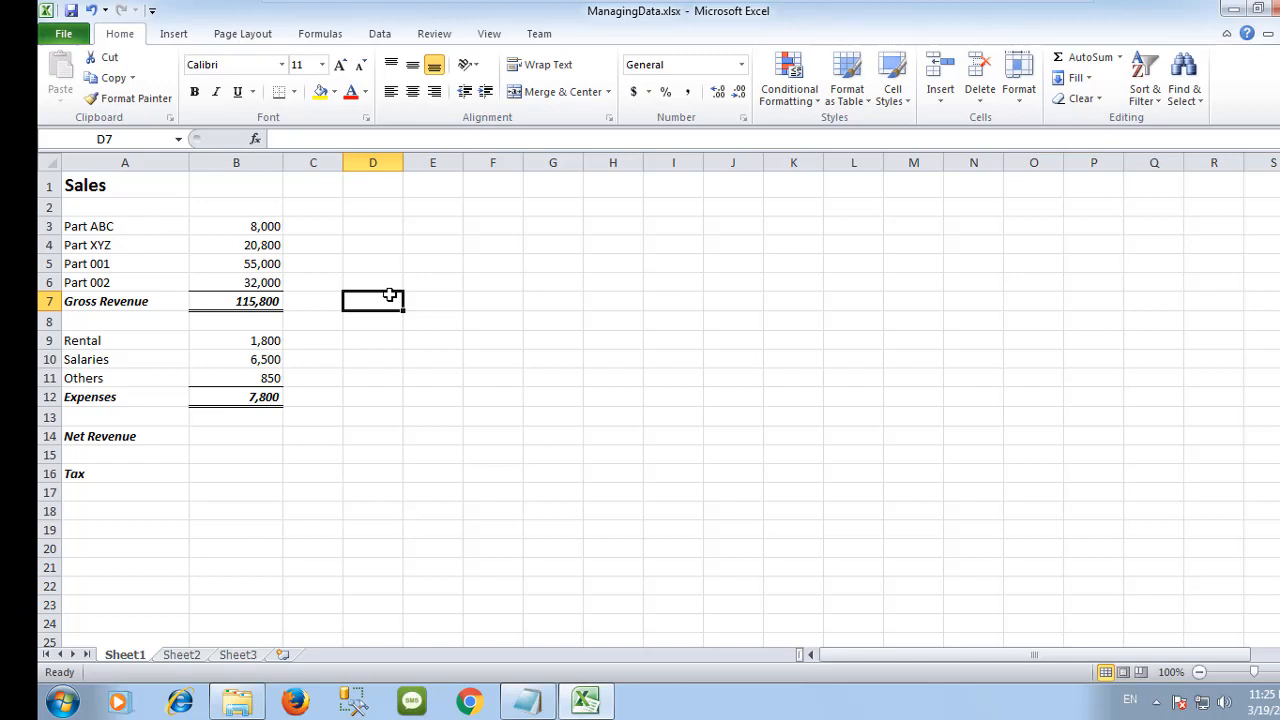
{"action": "left_click", "coordinate": [236, 300]}
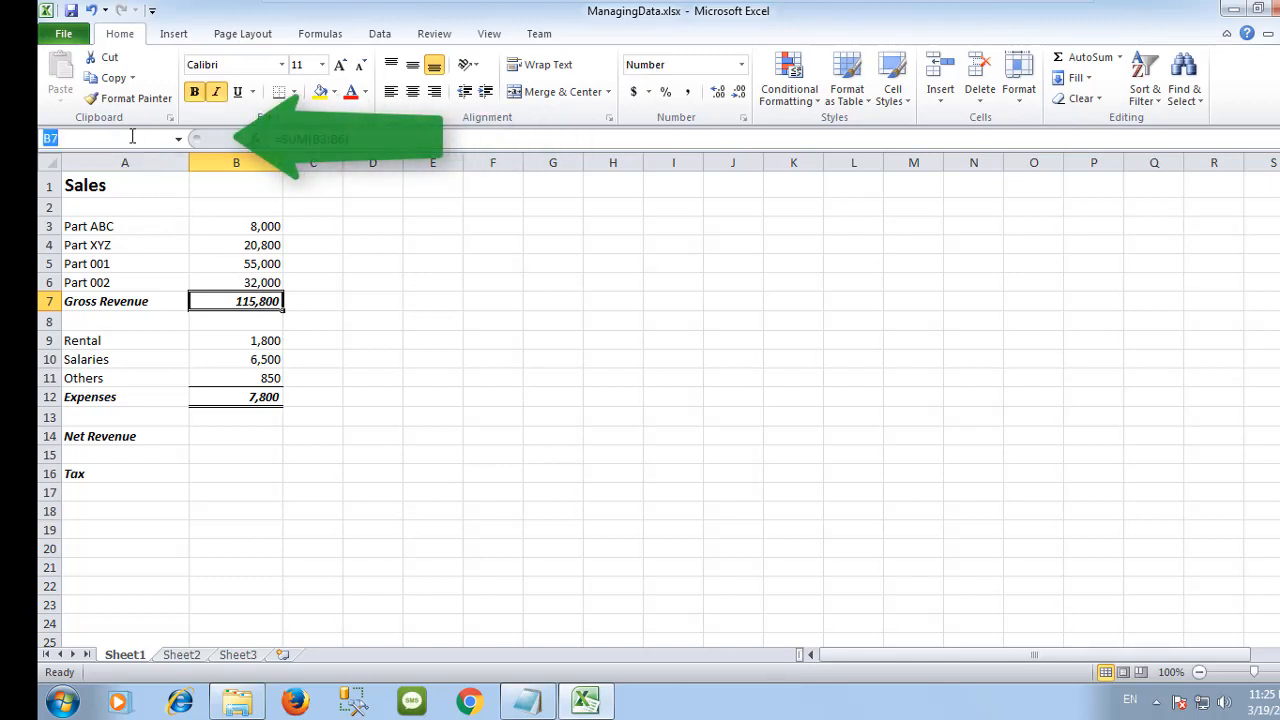
{"action": "type", "text": "Gross"}
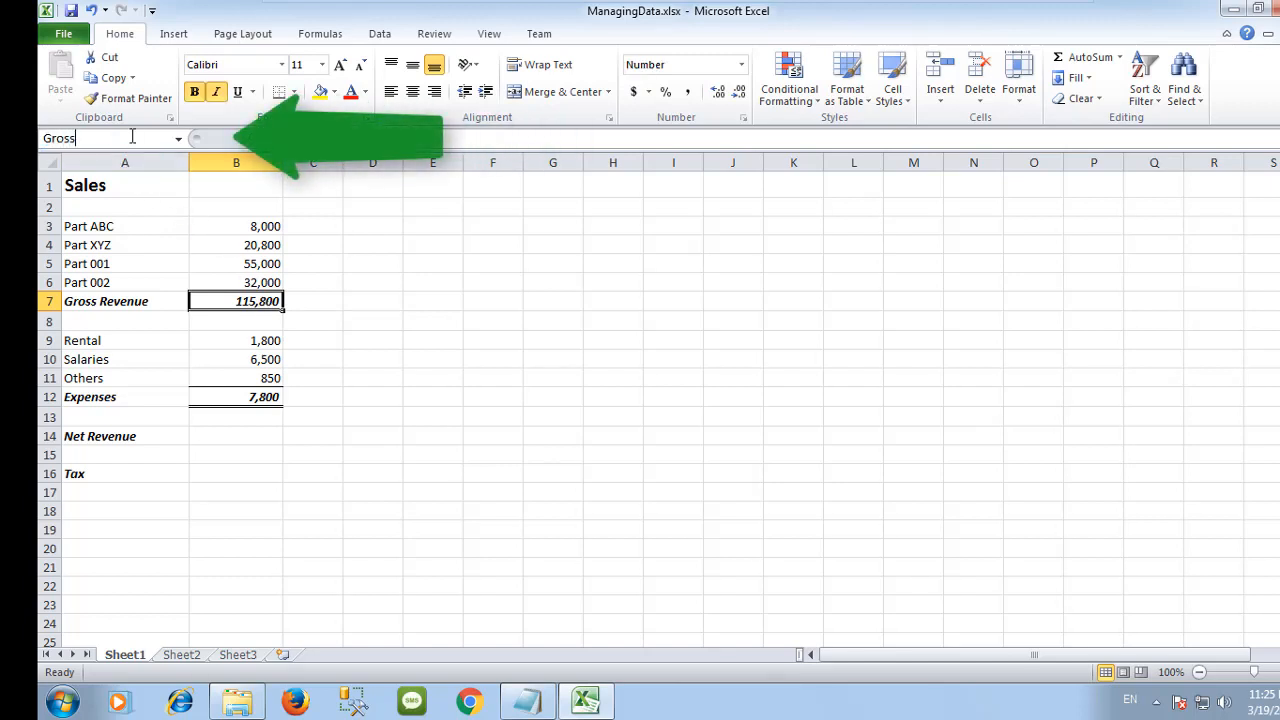
{"action": "type", "text": "Revenue"}
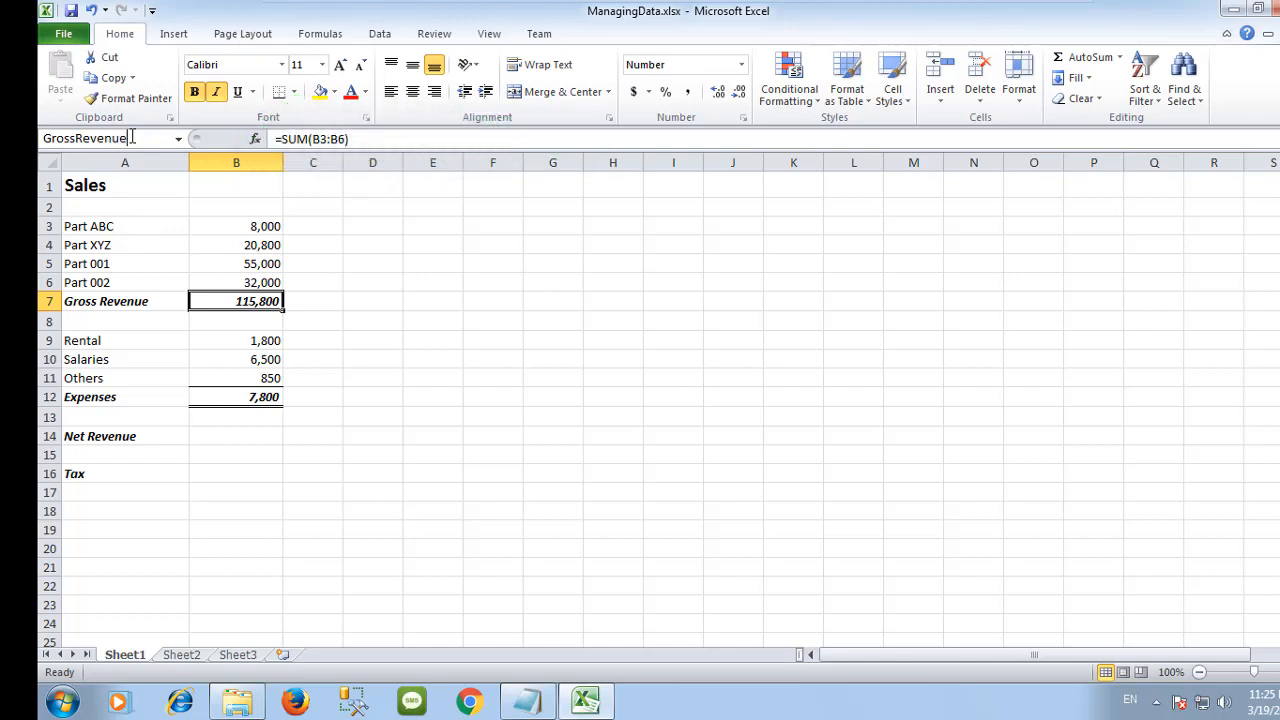
{"action": "mouse_move", "coordinate": [116, 138]}
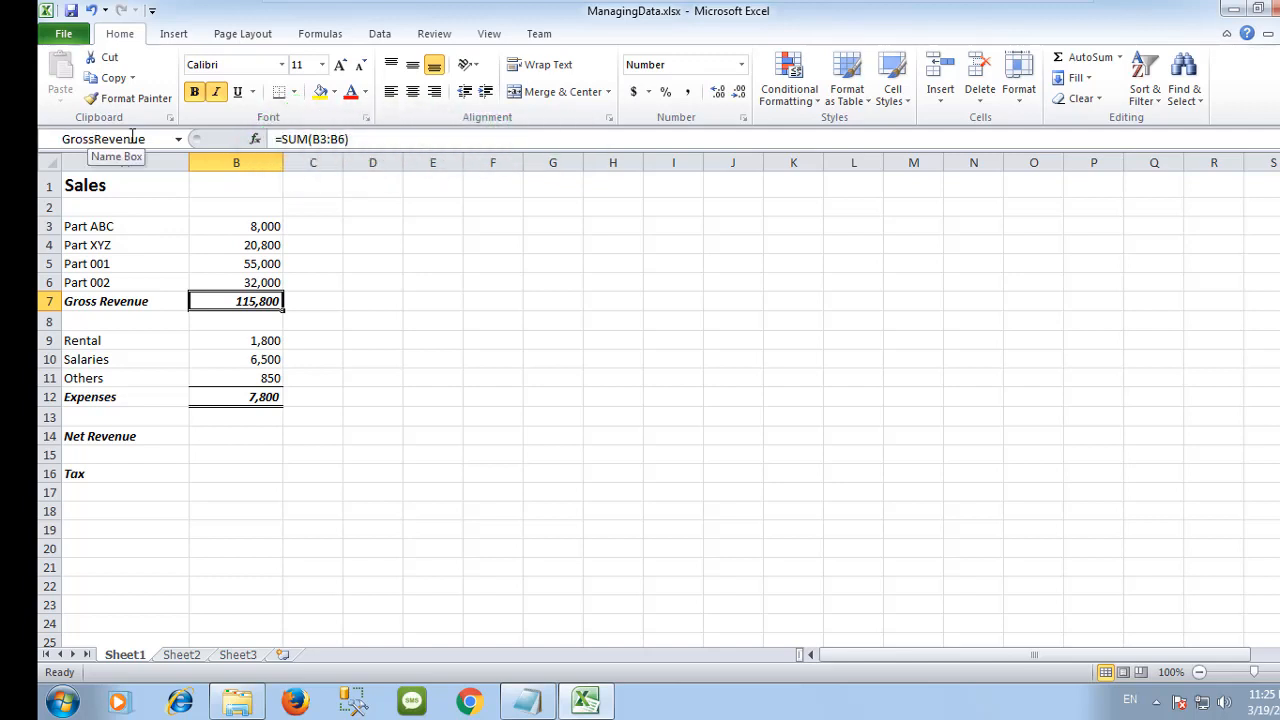
- Name the Expenses total in B12 as Expenses, then move to Net Revenue cell B14
{"action": "left_click", "coordinate": [236, 396]}
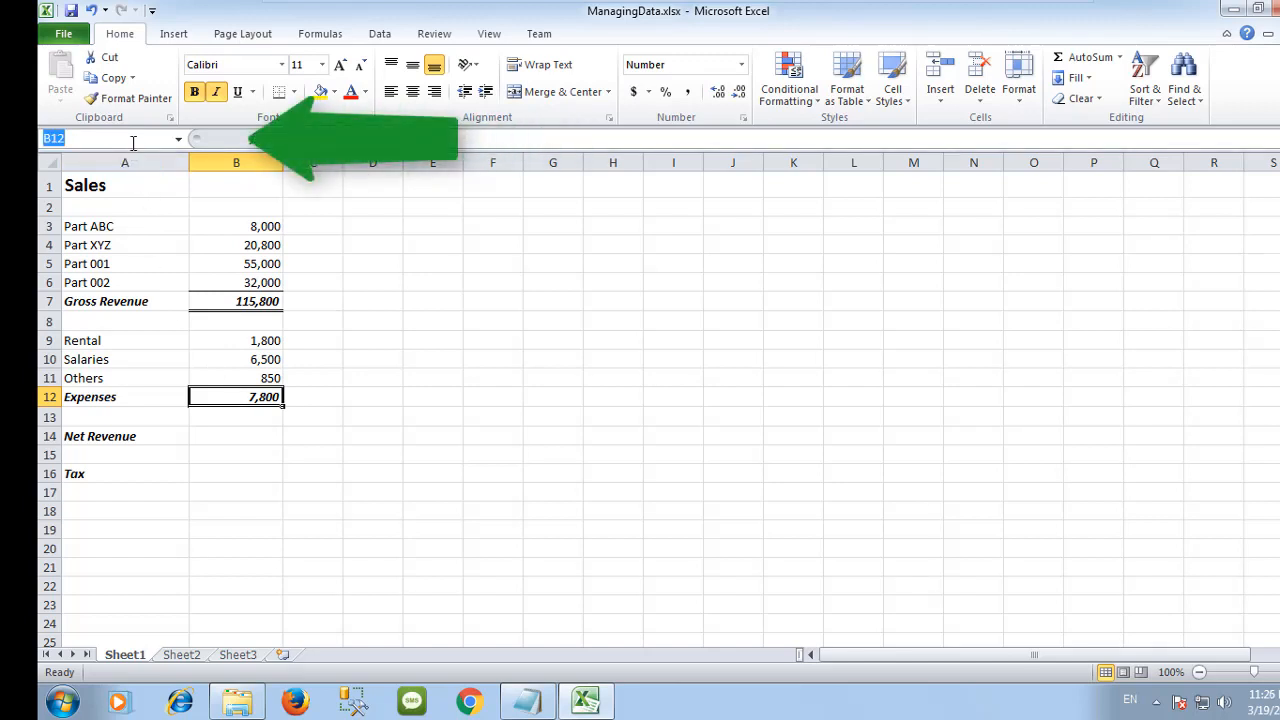
{"action": "type", "text": "Expenses"}
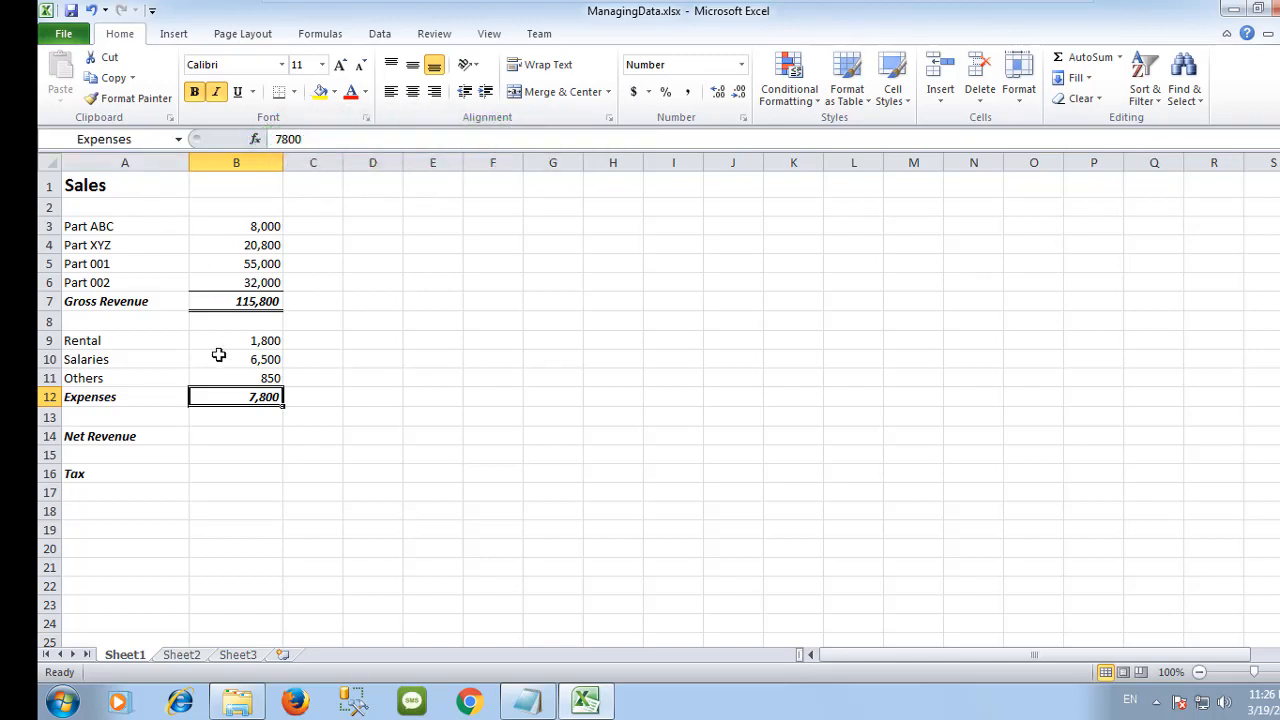
{"action": "left_click", "coordinate": [236, 436]}
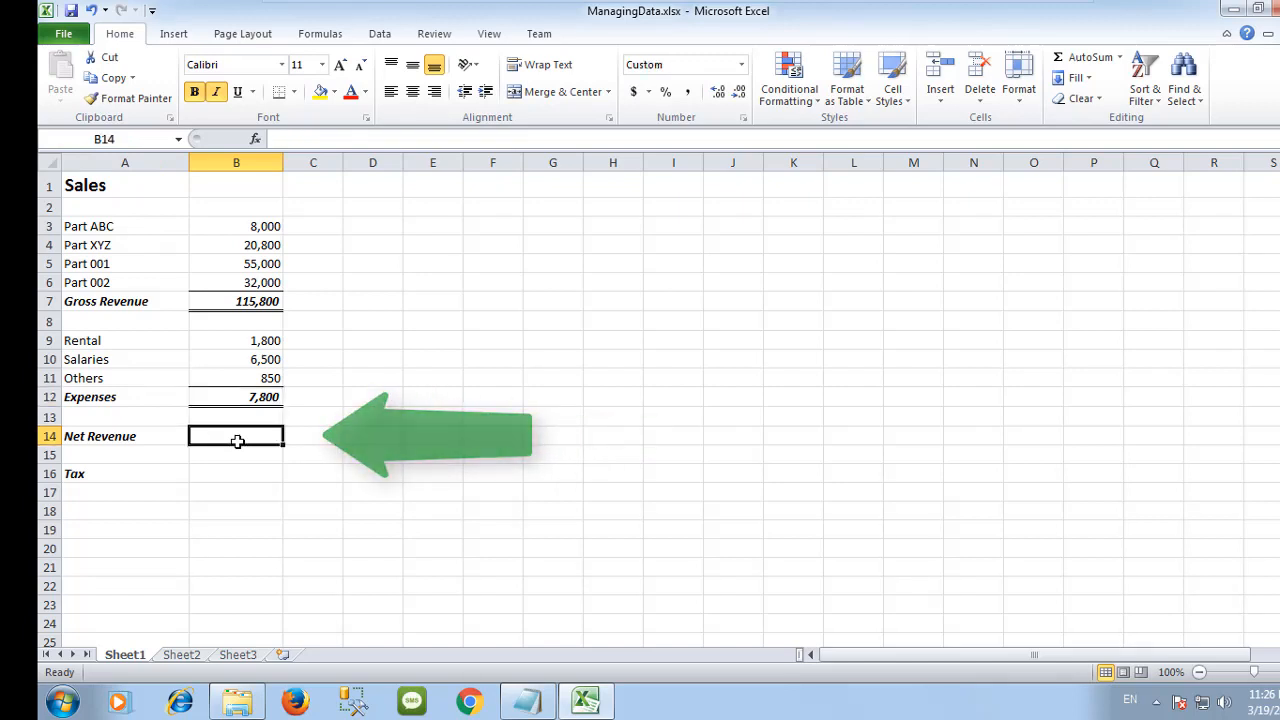
- Enter =GrossRevenue-Expenses in B14 so Net Revenue shows 108,000
{"action": "type", "text": "=G"}
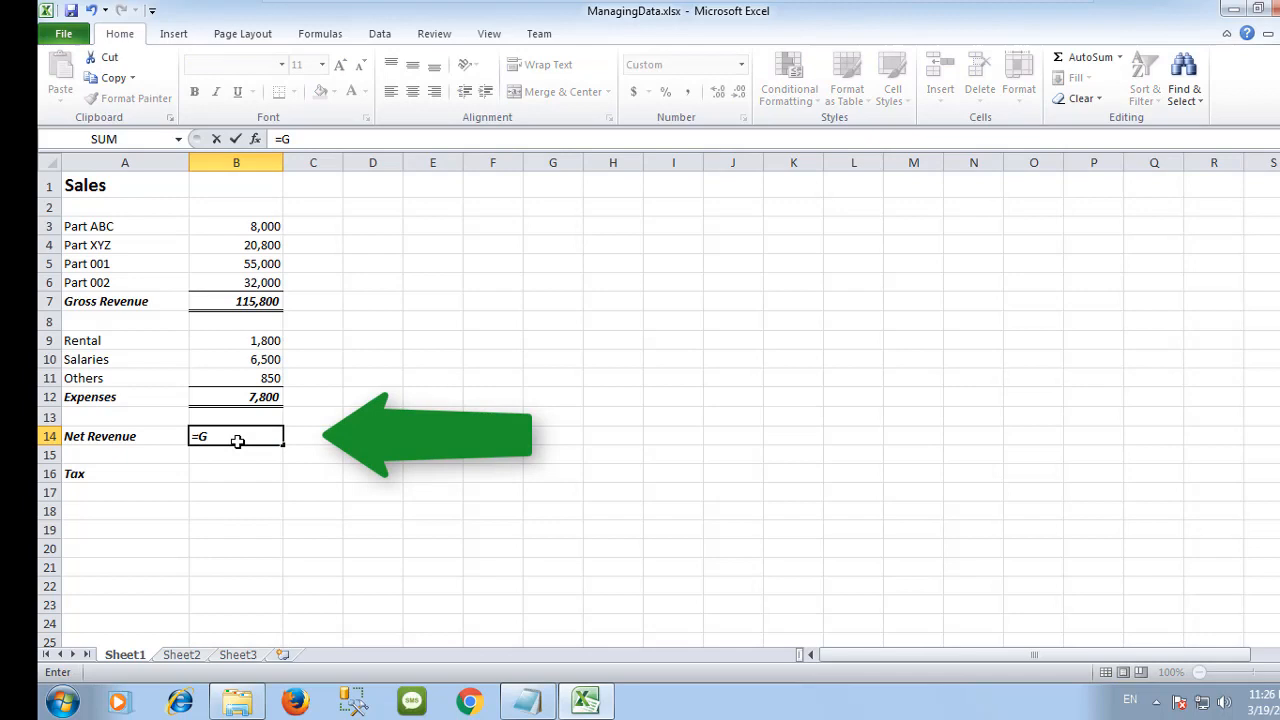
{"action": "type", "text": "rossRevenue"}
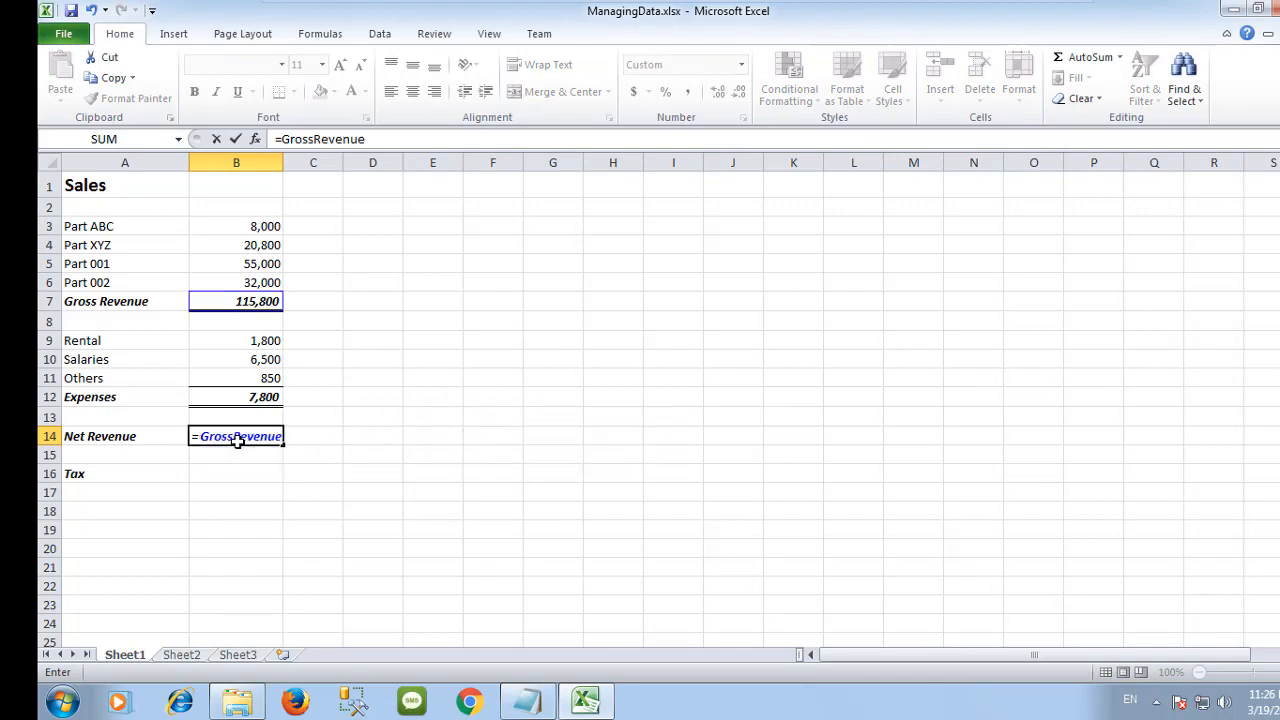
{"action": "type", "text": "-"}
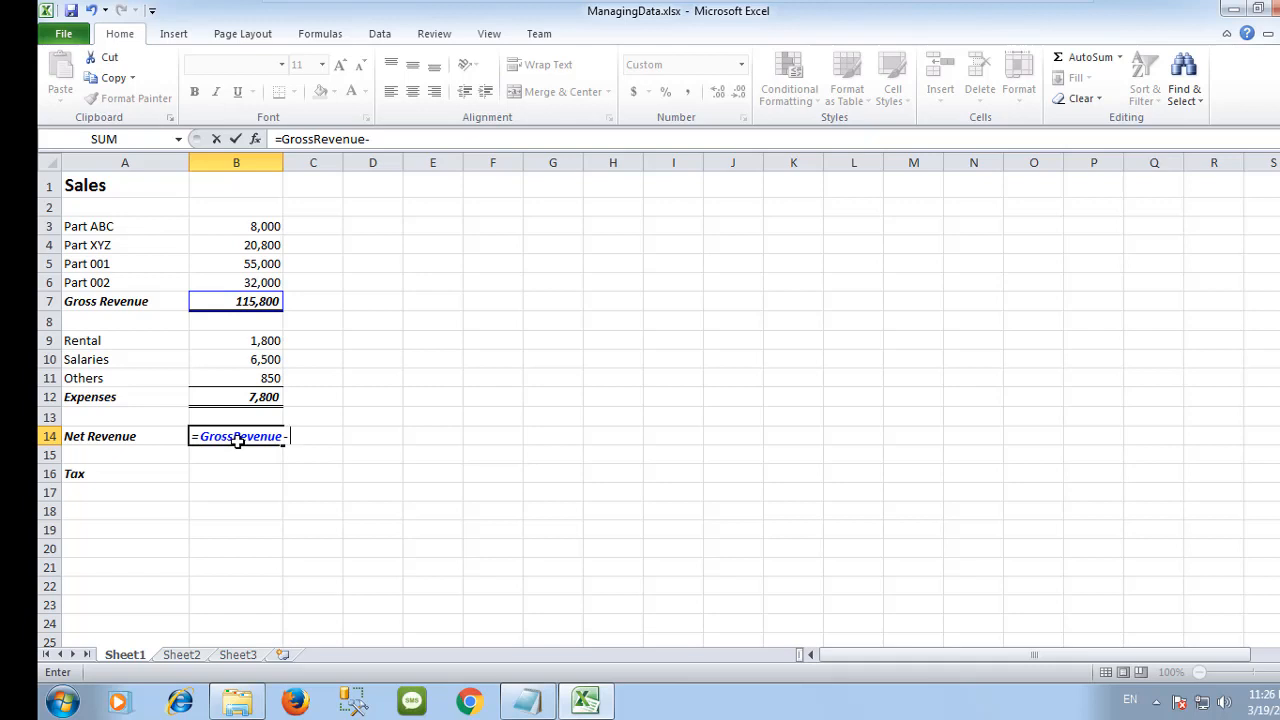
{"action": "type", "text": "Ex"}
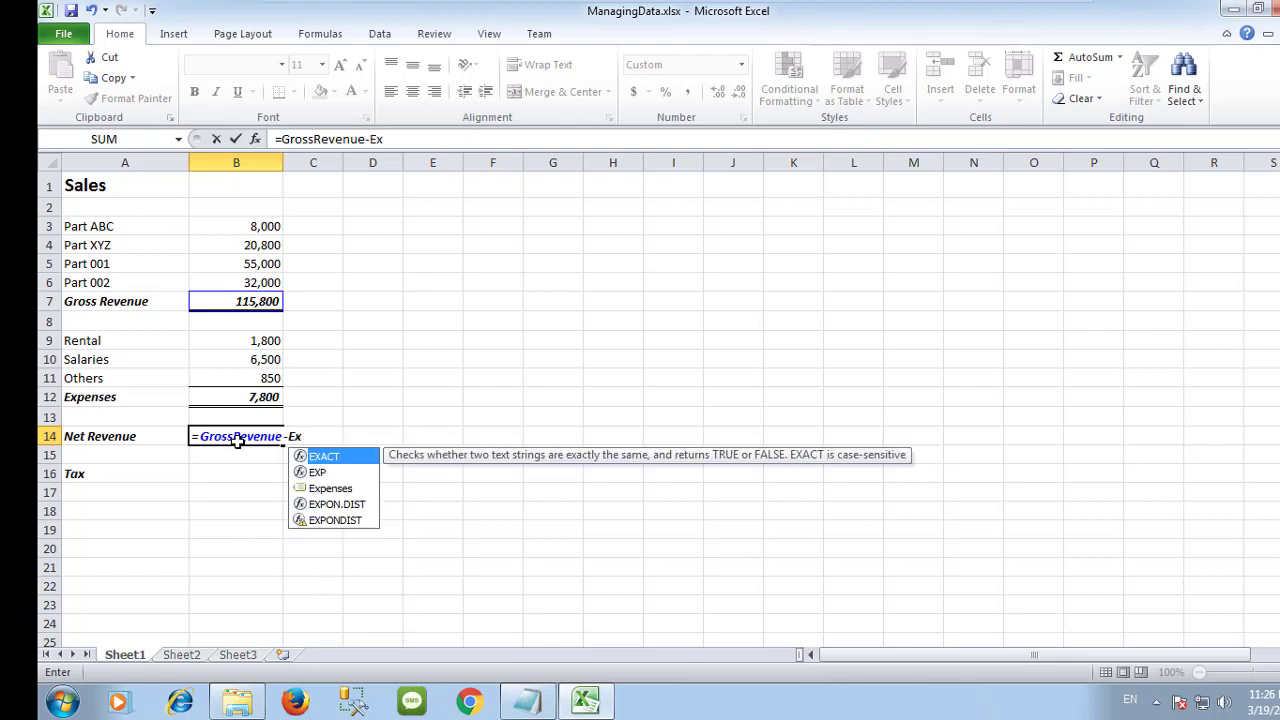
{"action": "type", "text": "p"}
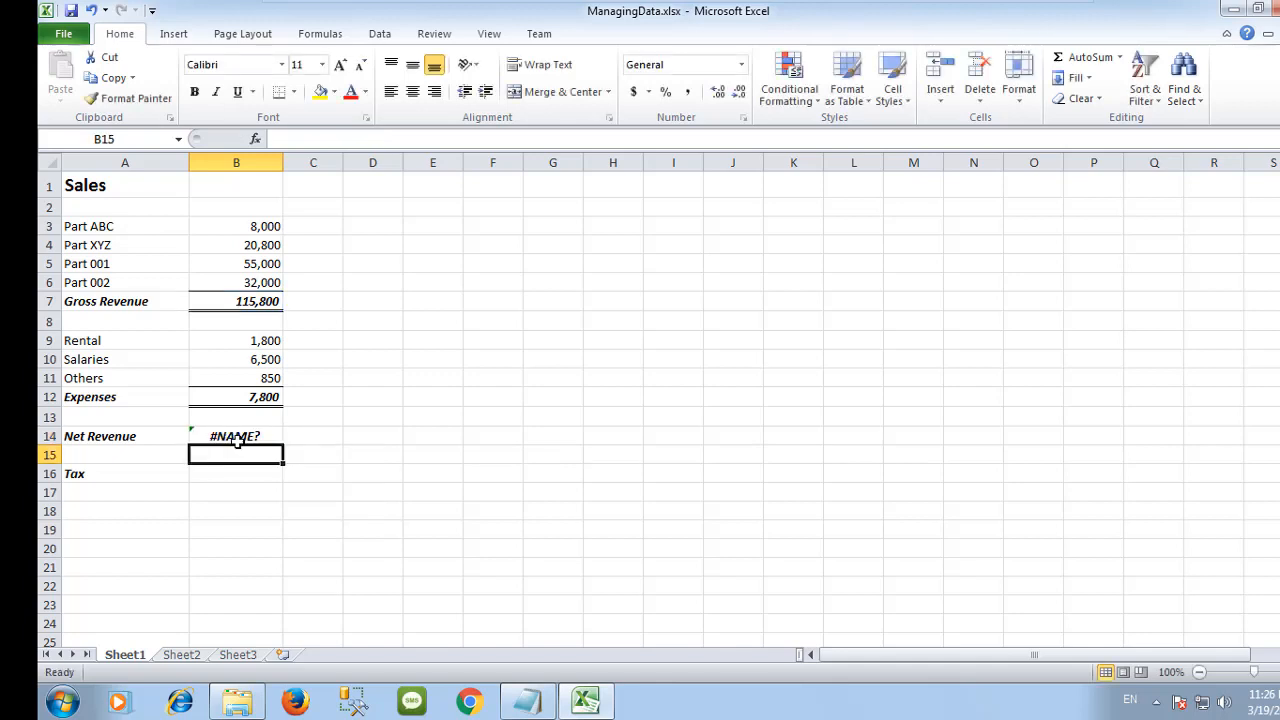
{"action": "left_click", "coordinate": [236, 436]}
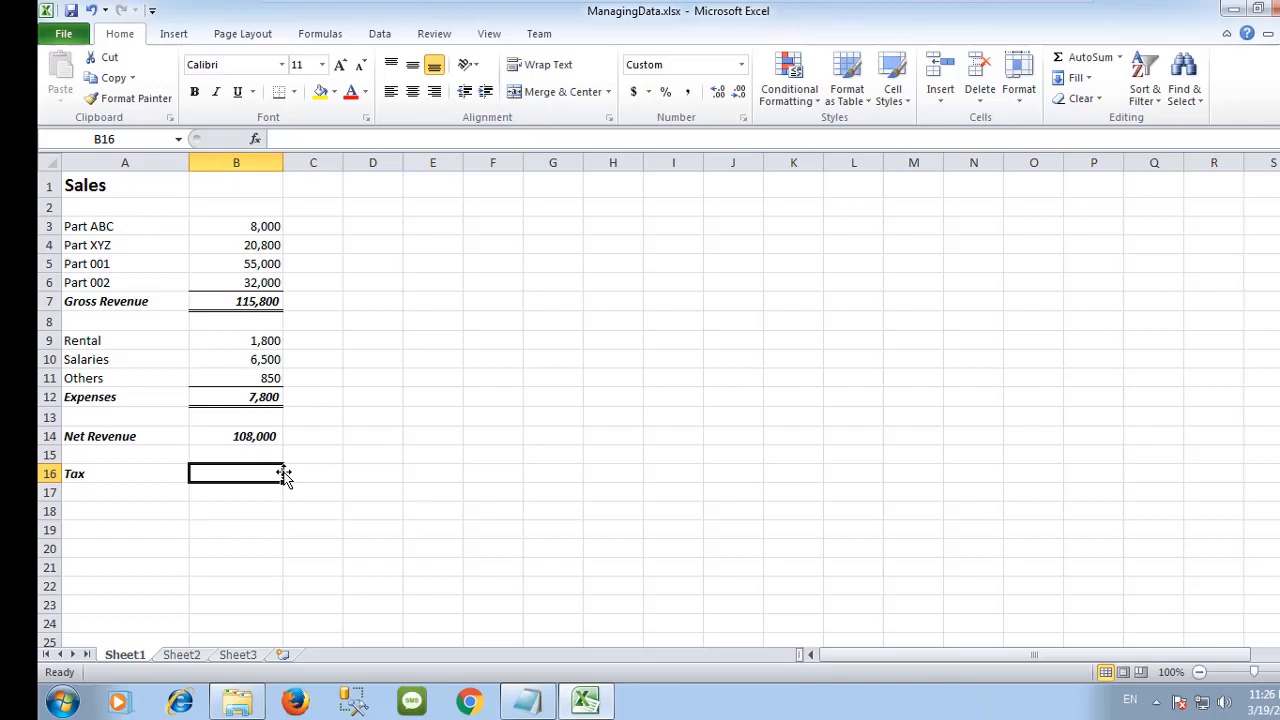
{"action": "mouse_move", "coordinate": [320, 32]}
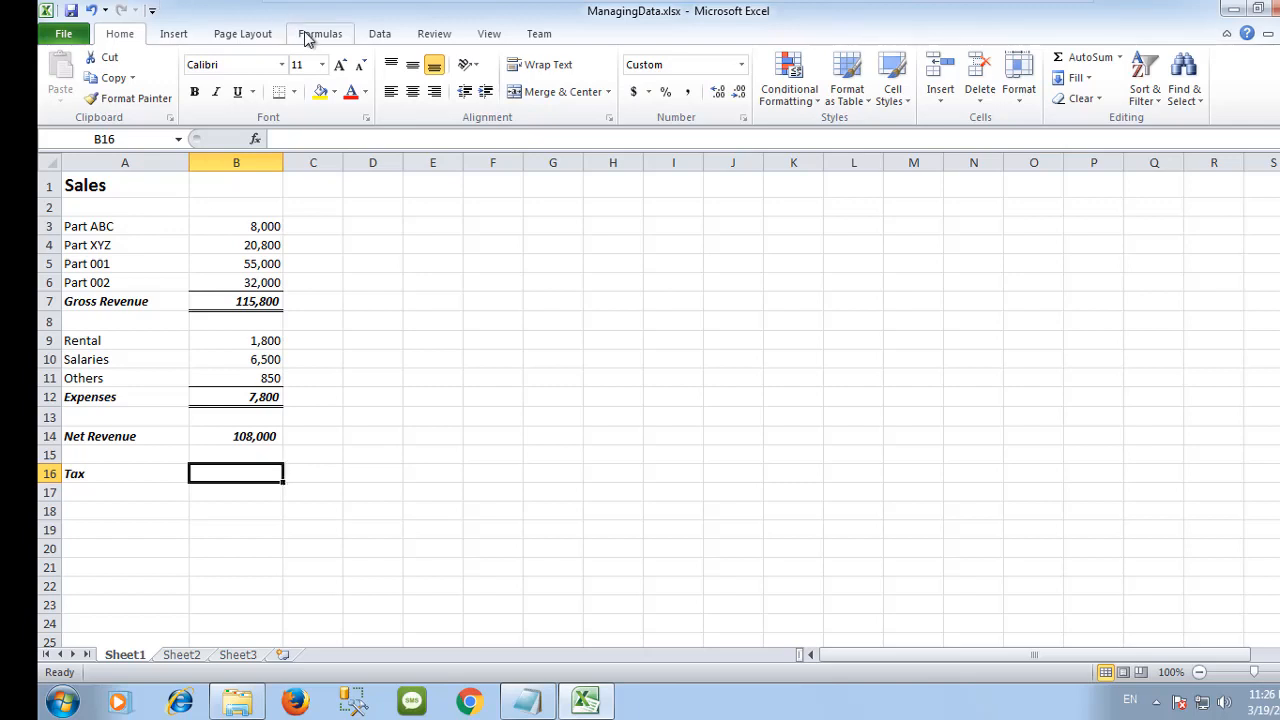
- Review the GrossRevenue and Expenses names in Name Manager and close it
{"action": "left_click", "coordinate": [320, 32]}
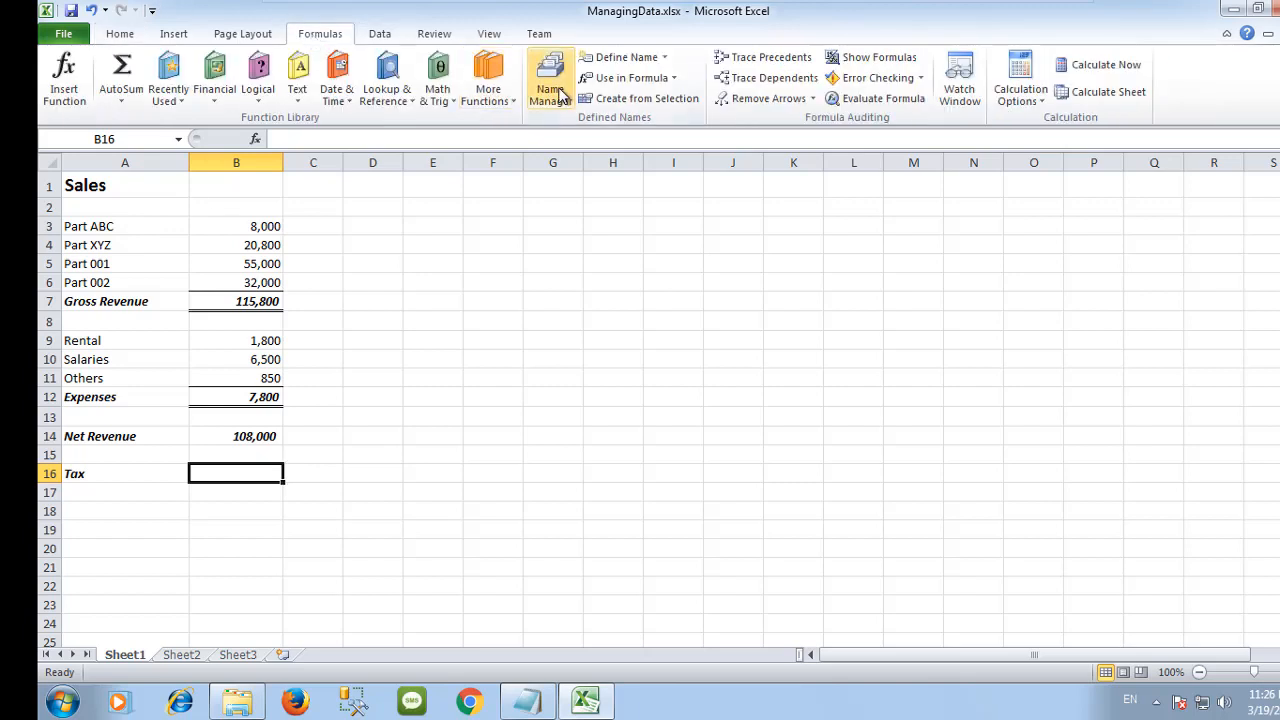
{"action": "left_click", "coordinate": [548, 76]}
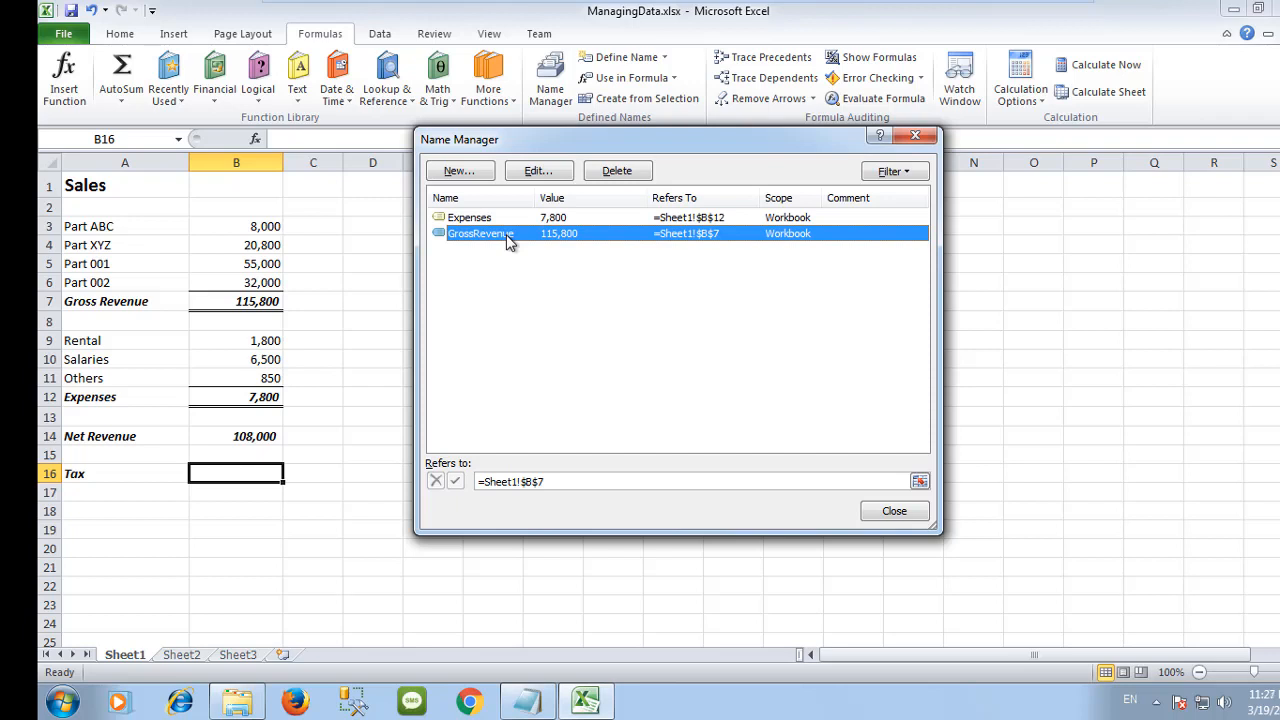
{"action": "left_click", "coordinate": [894, 512]}
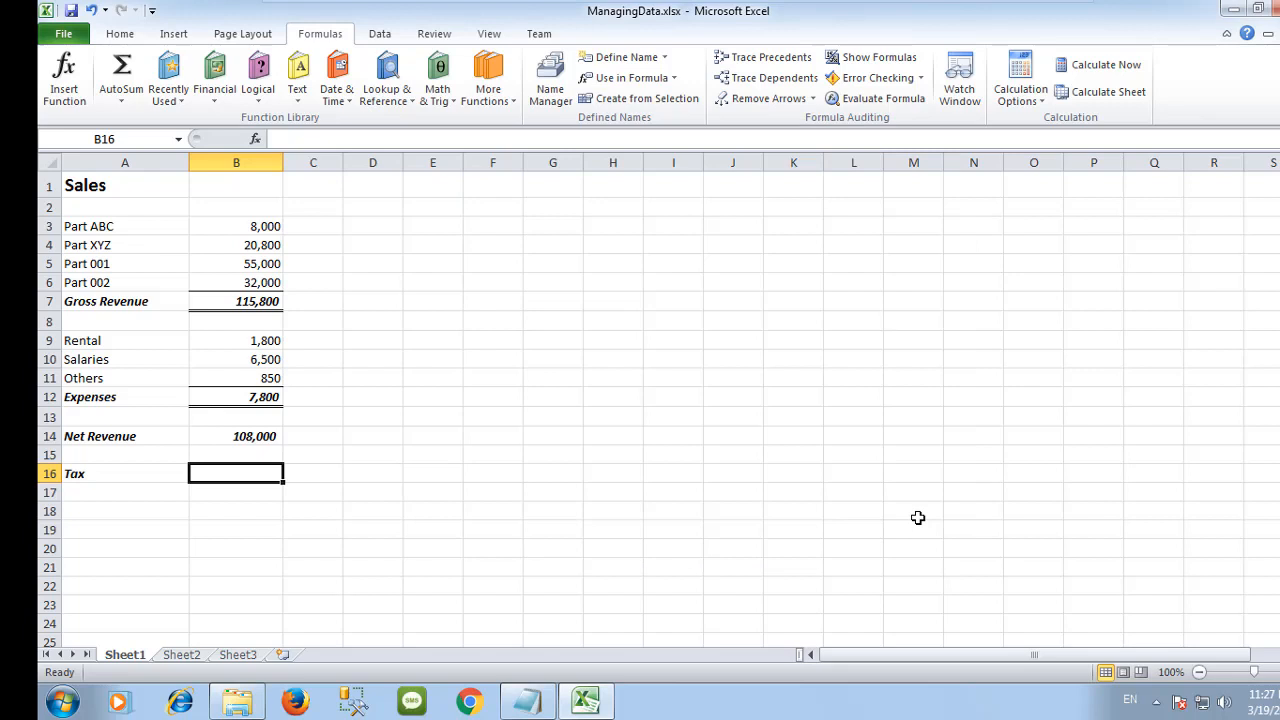
{"action": "mouse_move", "coordinate": [672, 552]}
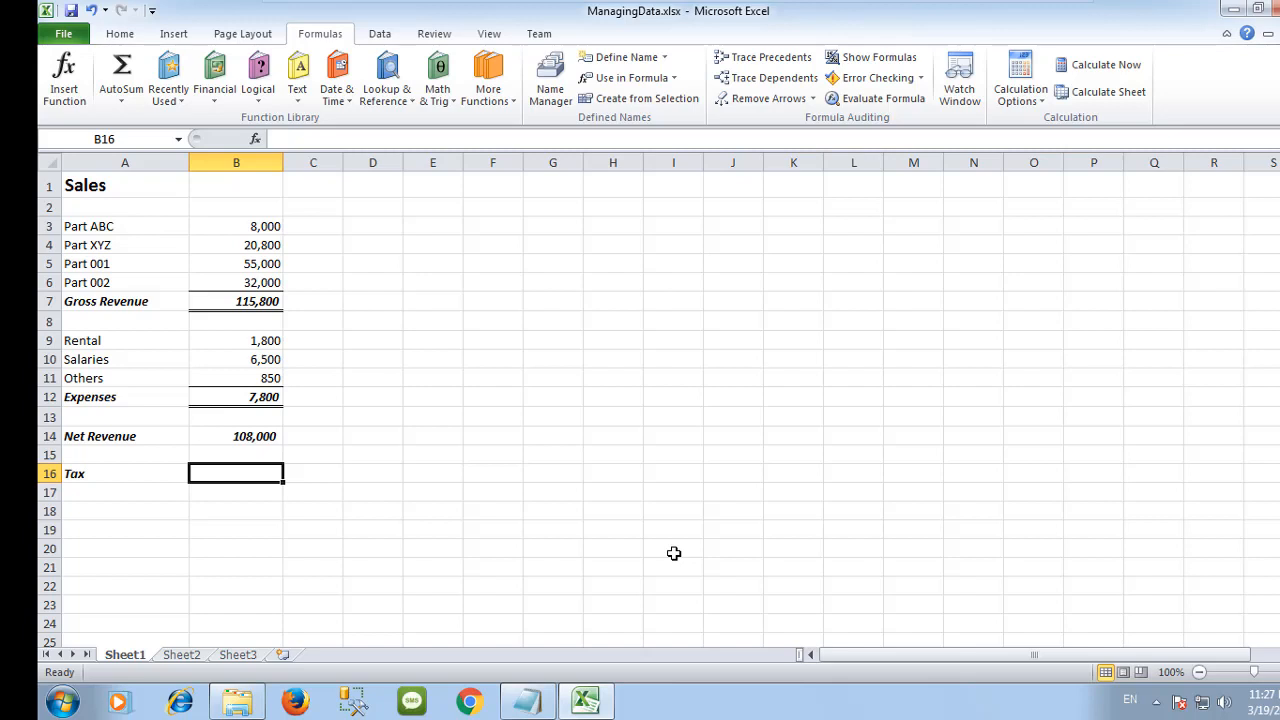
{"action": "mouse_move", "coordinate": [624, 62]}
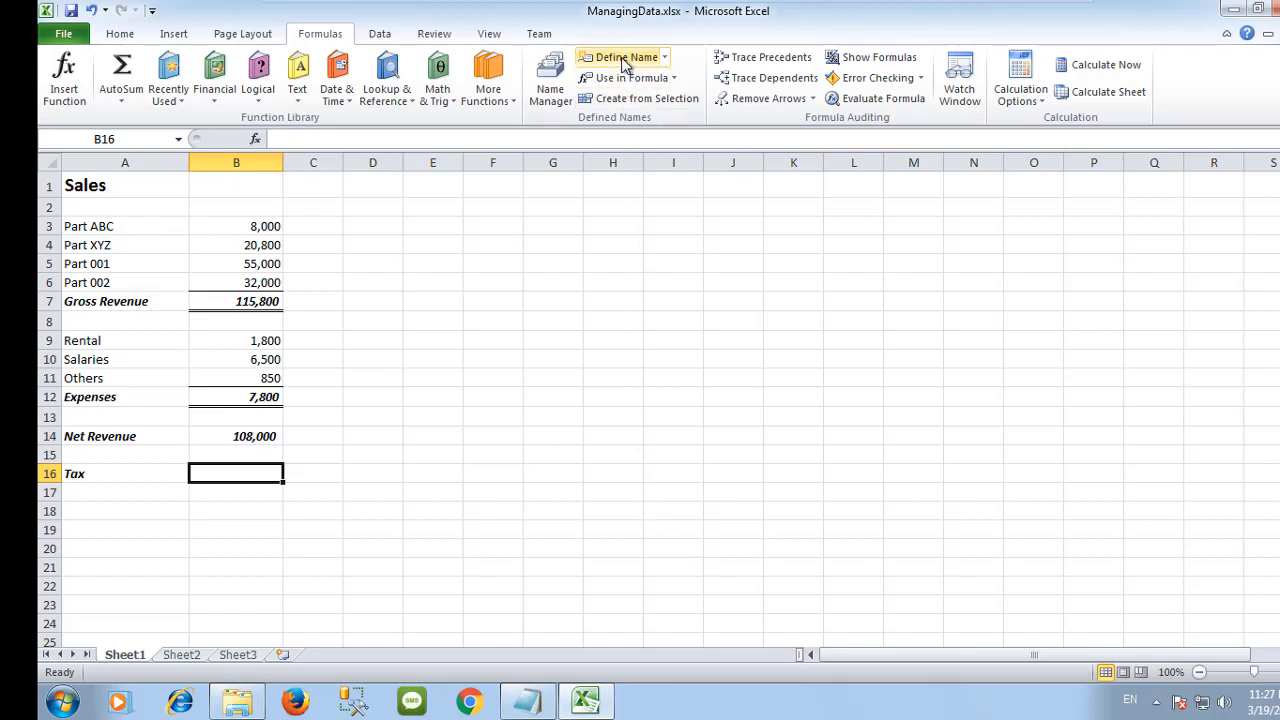
- Define a new workbook name SalesTax referring to the constant 0.05
{"action": "left_click", "coordinate": [622, 56]}
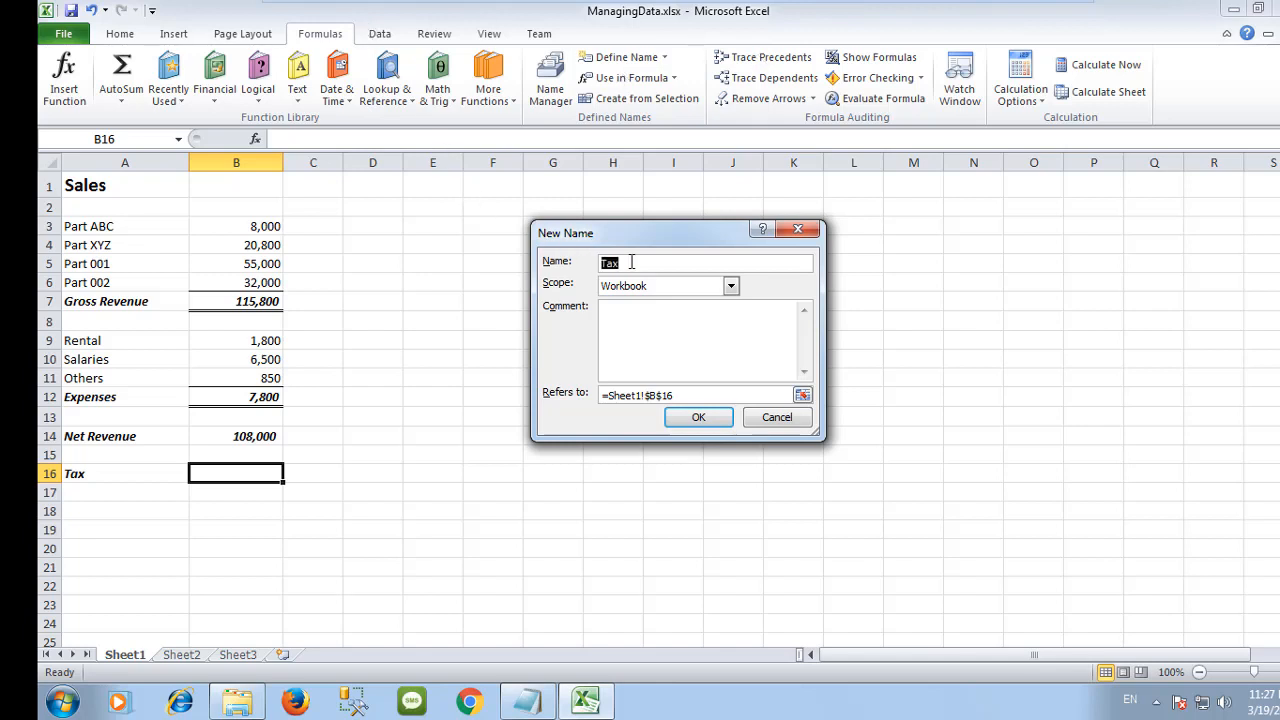
{"action": "type", "text": "SalesT"}
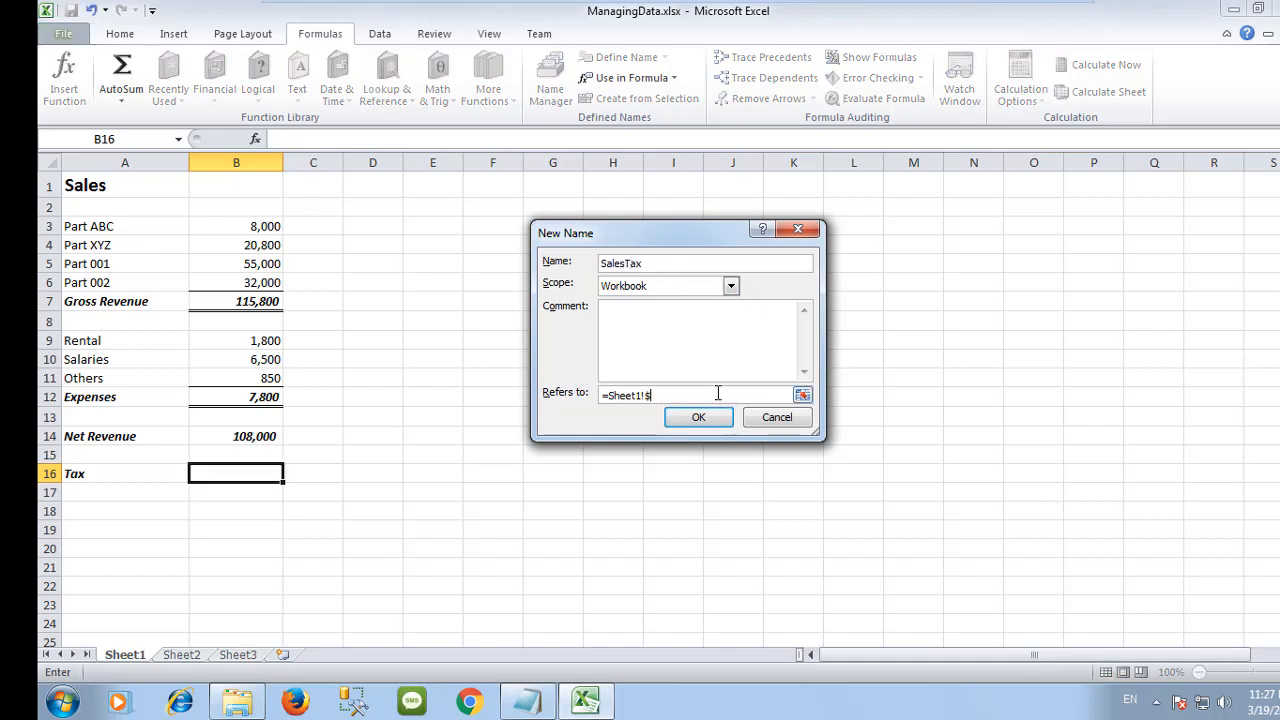
{"action": "type", "text": "0.05"}
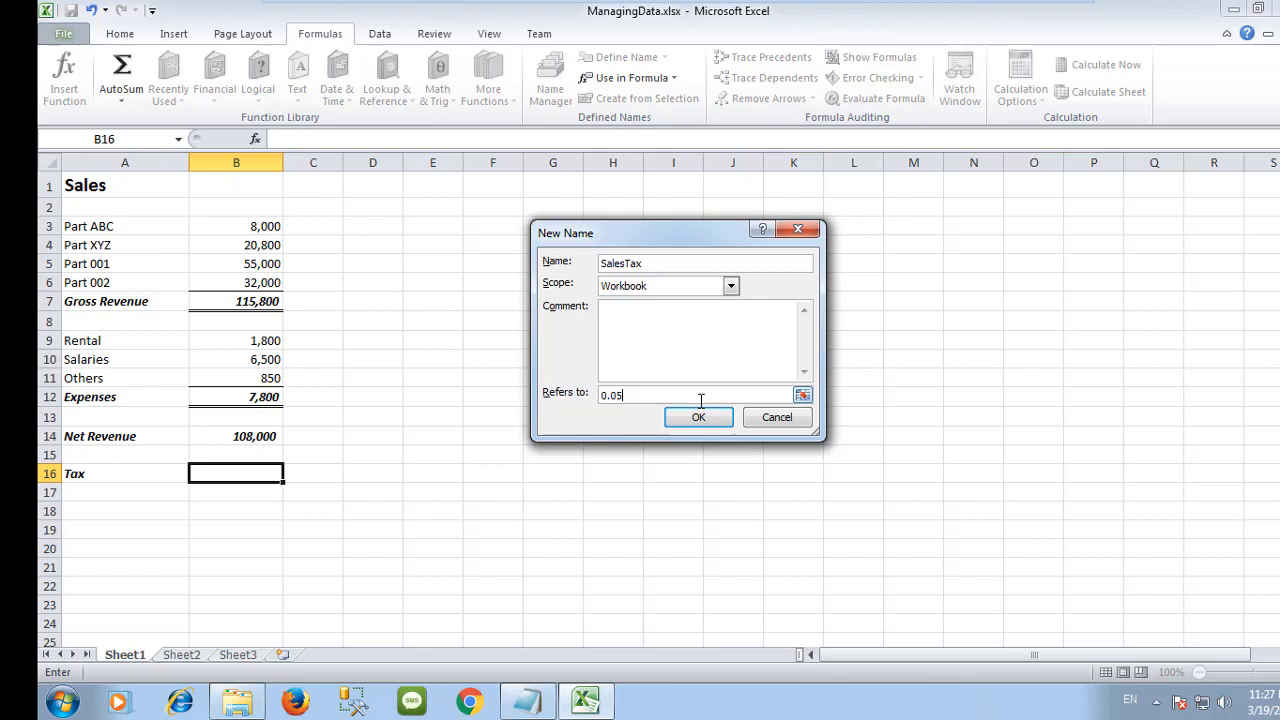
{"action": "left_click", "coordinate": [698, 418]}
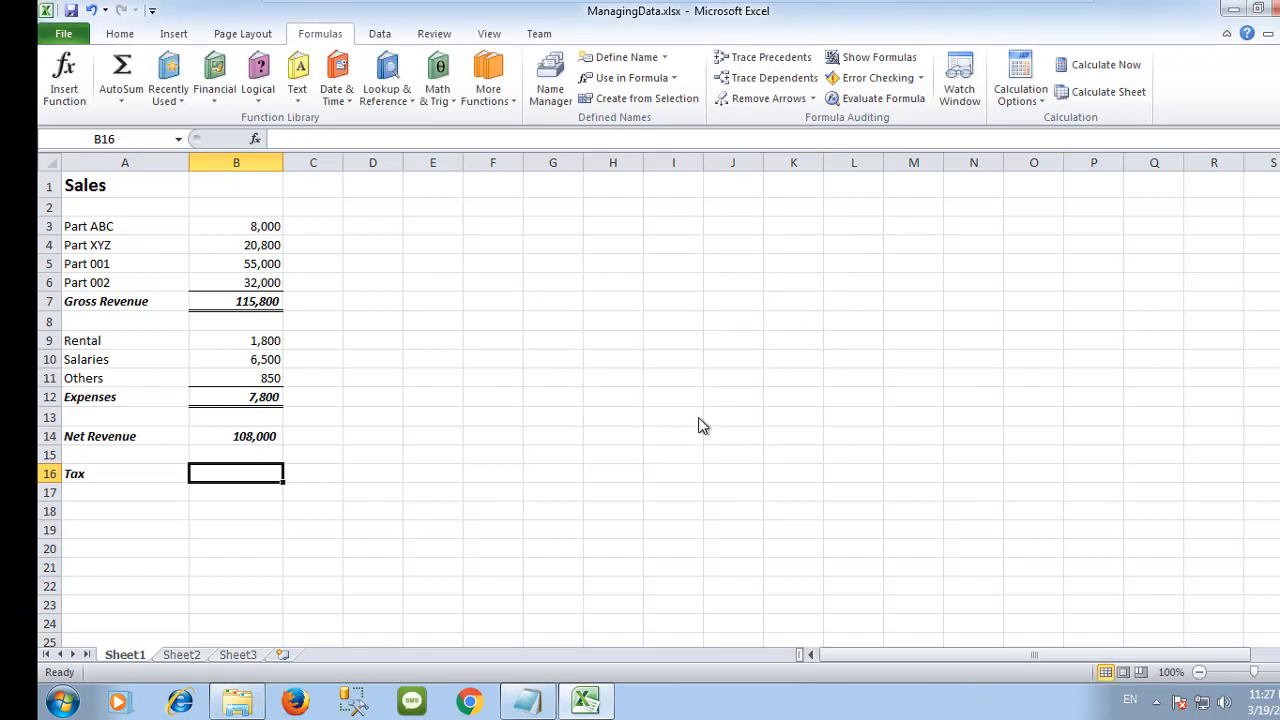
{"action": "mouse_move", "coordinate": [236, 496]}
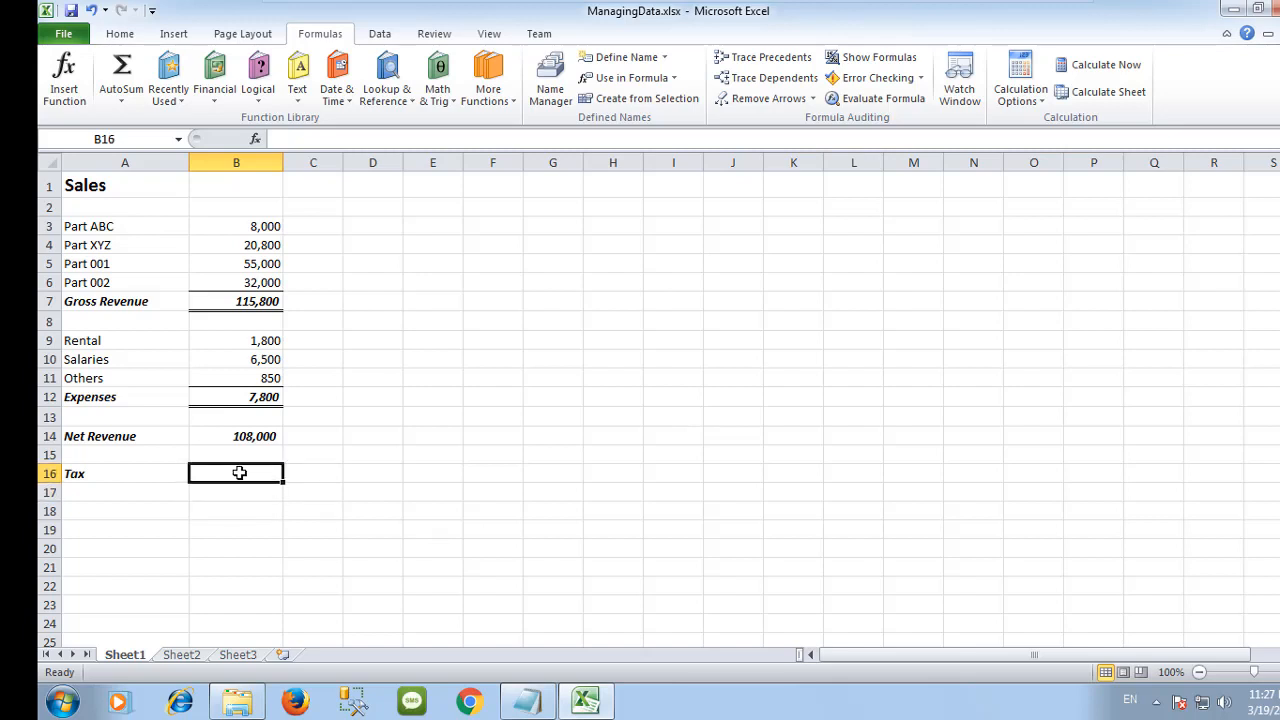
- Enter =B14*SalesTax in the Tax cell B16, giving 5,400
{"action": "type", "text": "="}
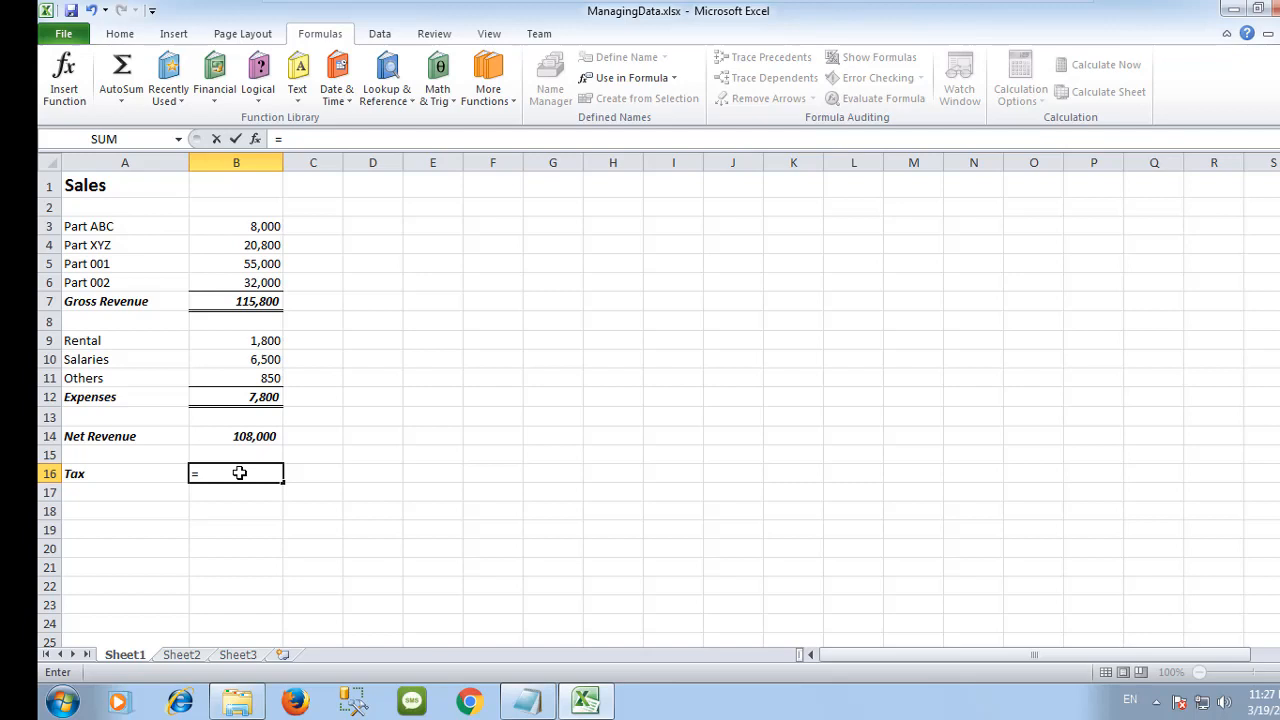
{"action": "left_click", "coordinate": [236, 436]}
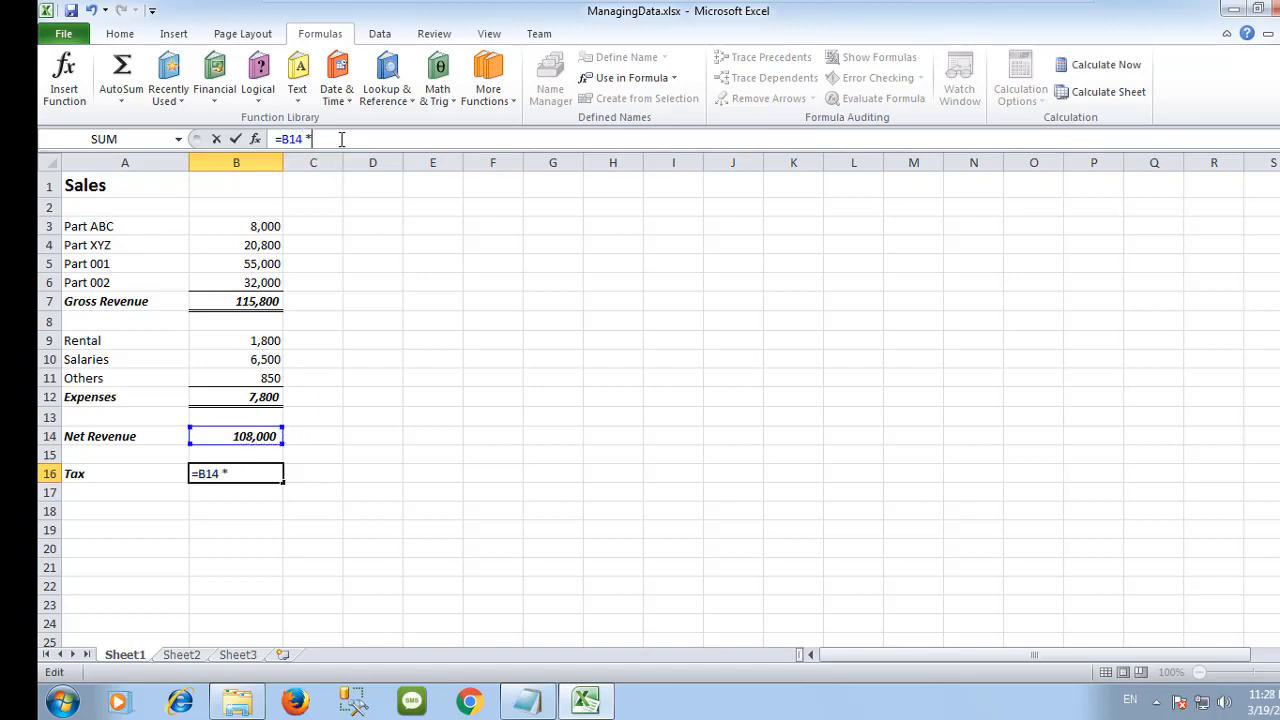
{"action": "type", "text": "sA"}
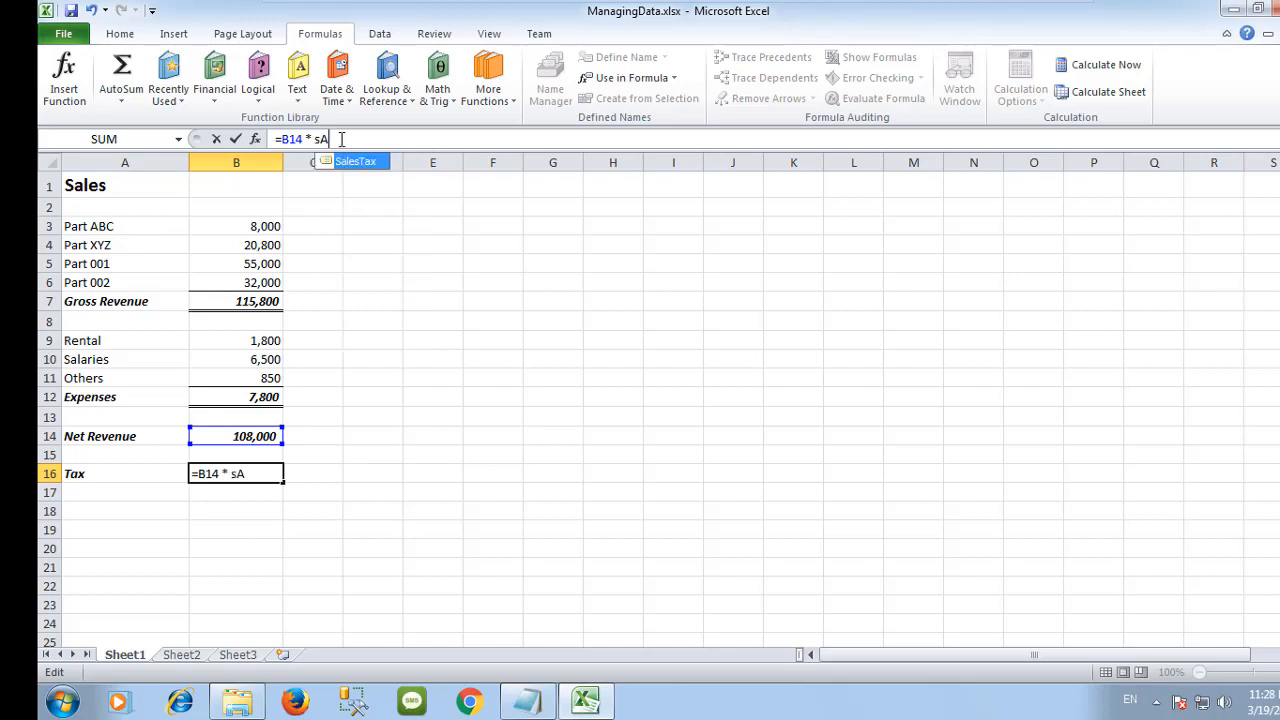
{"action": "type", "text": "LE"}
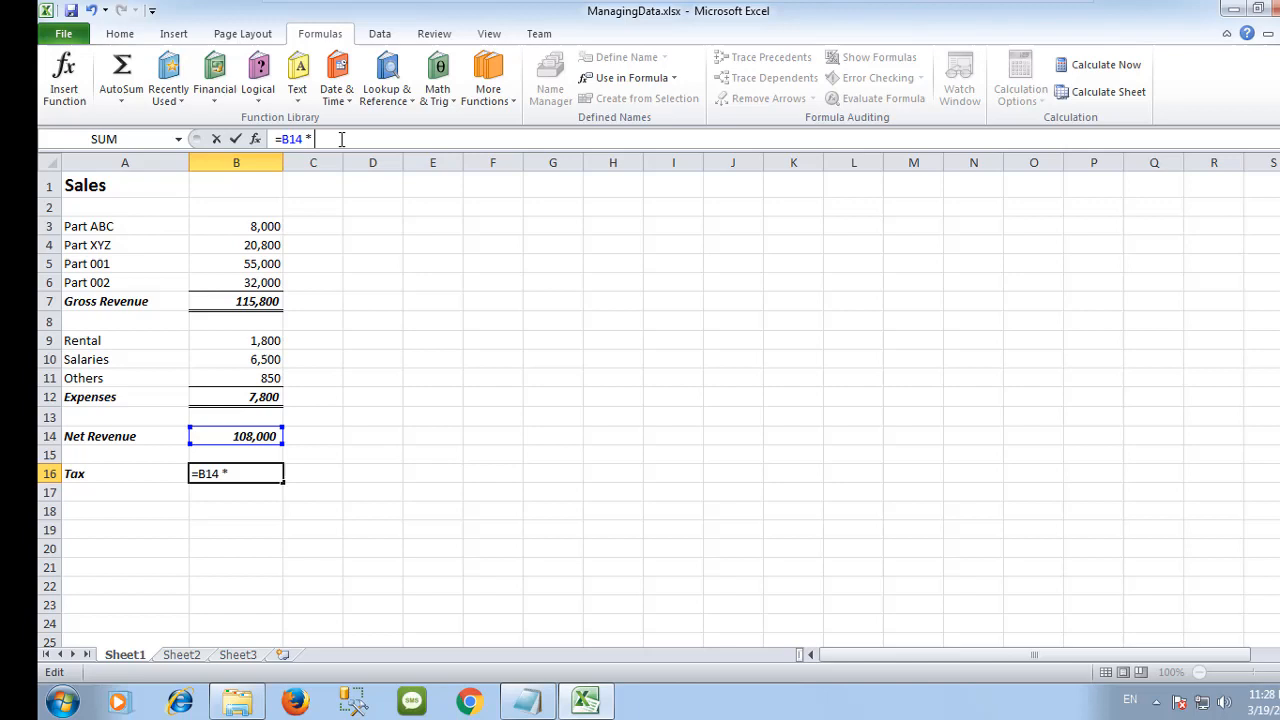
{"action": "type", "text": "S"}
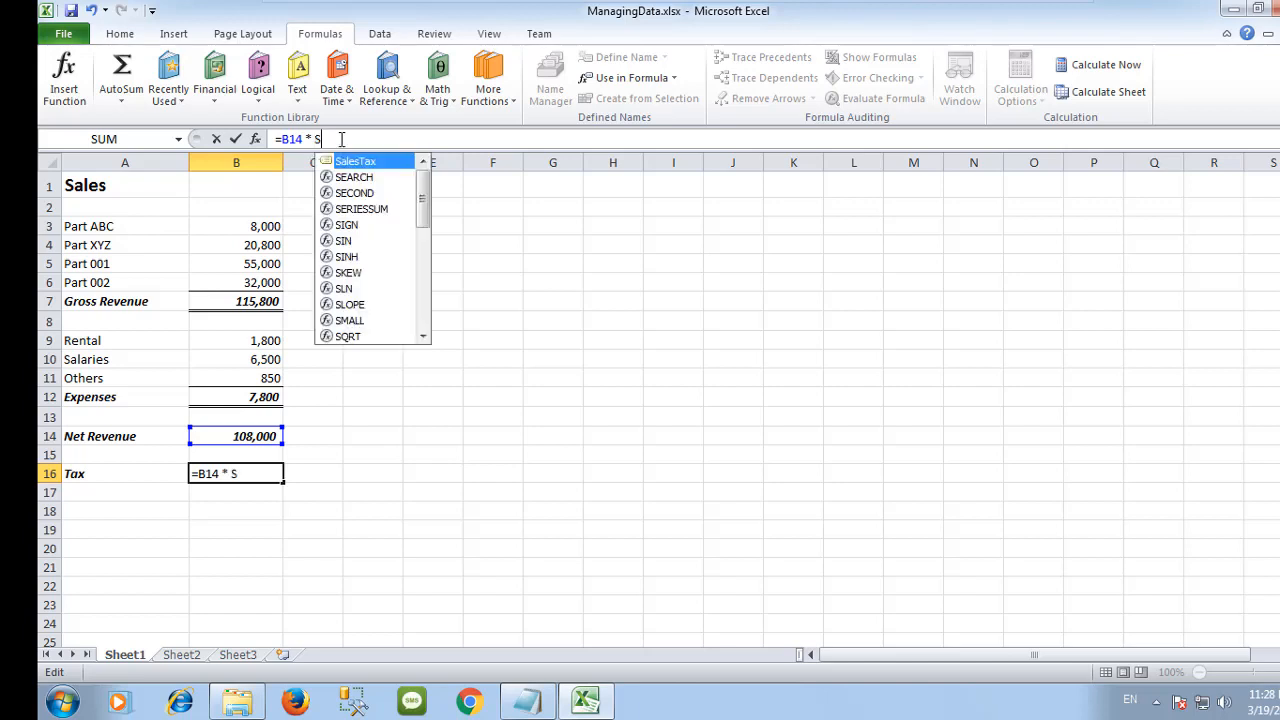
{"action": "type", "text": "alesT"}
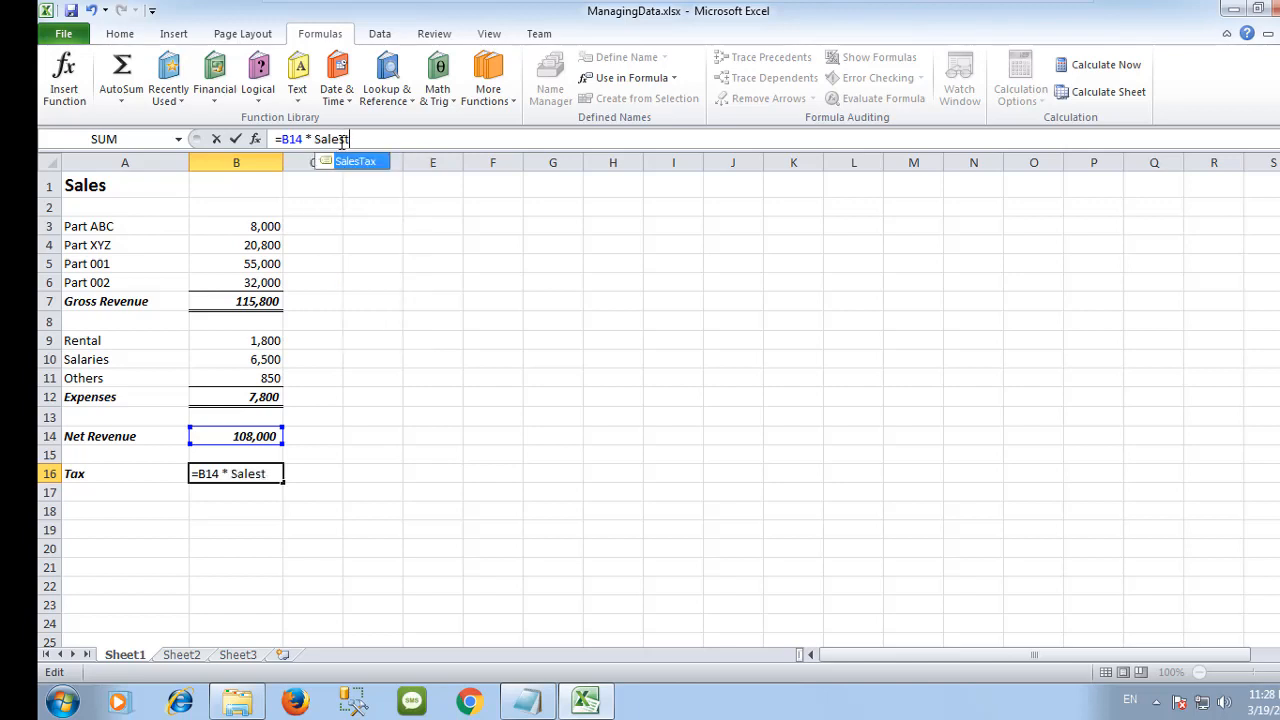
{"action": "key", "text": "Enter"}
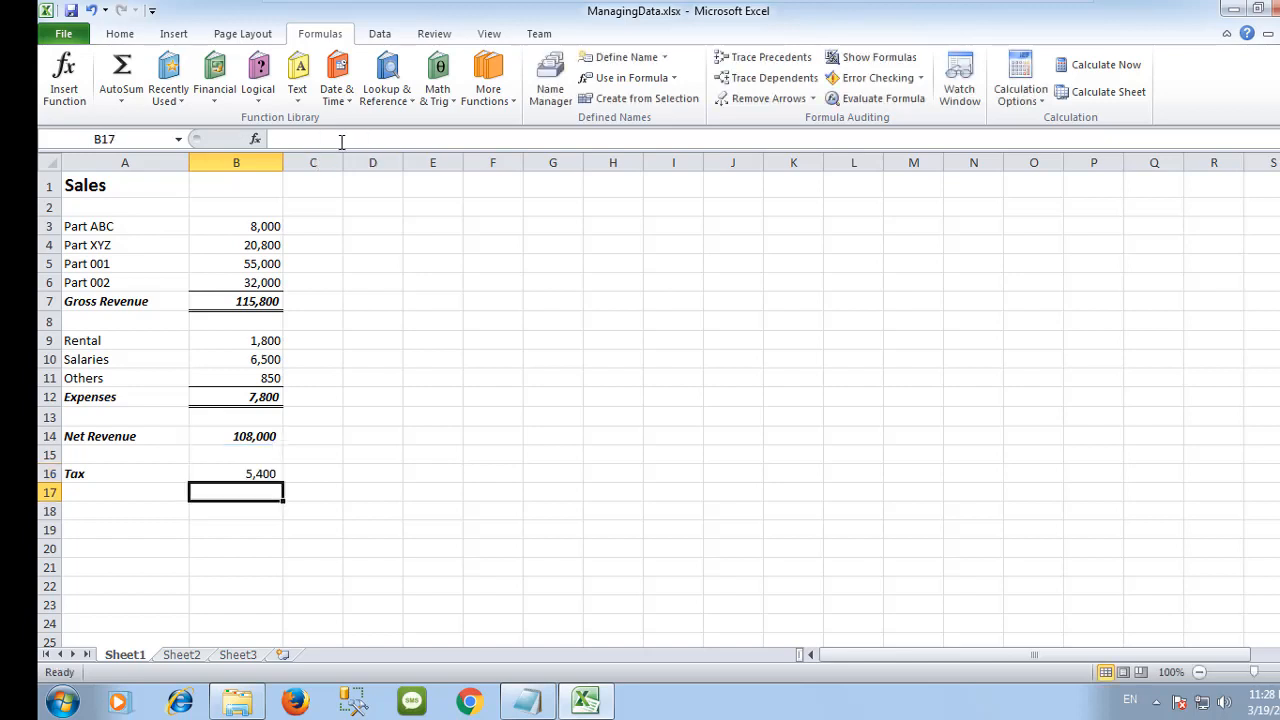
{"action": "mouse_move", "coordinate": [84, 300]}
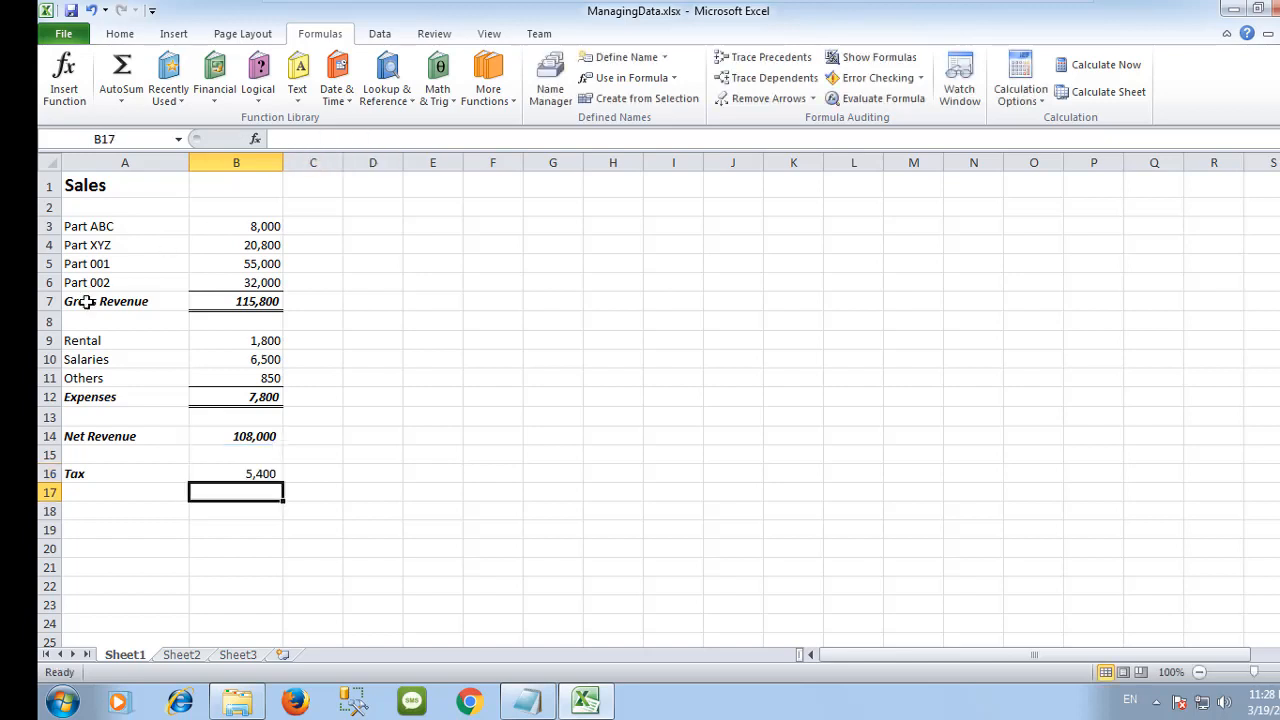
- Check the formula behind the Tax result and return to the Home commands
{"action": "left_click", "coordinate": [236, 472]}
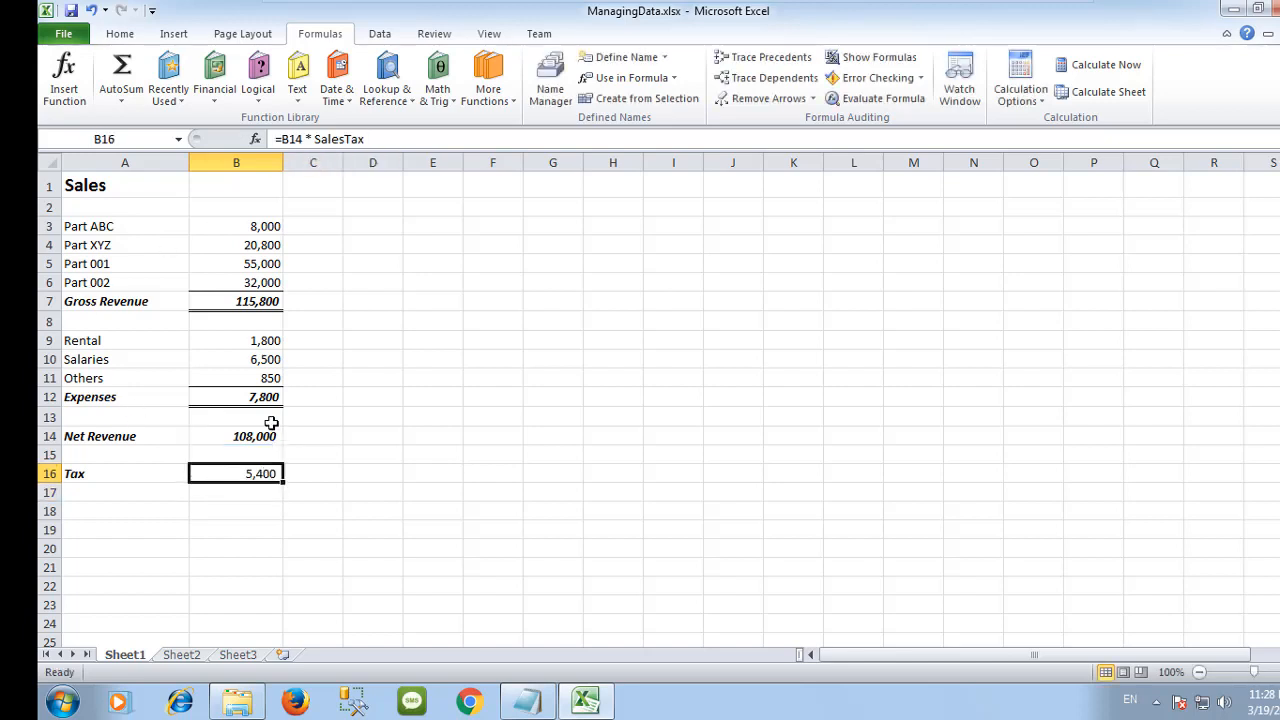
{"action": "left_click", "coordinate": [136, 32]}
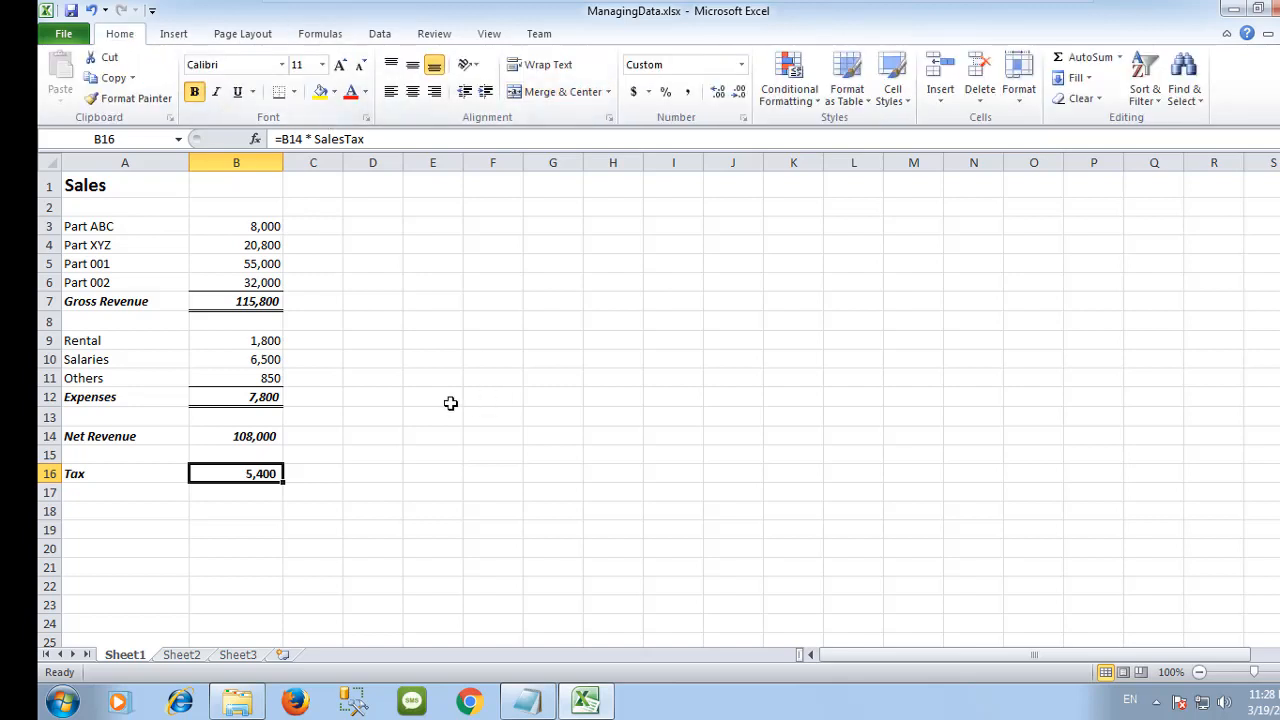
{"action": "left_click", "coordinate": [432, 396]}
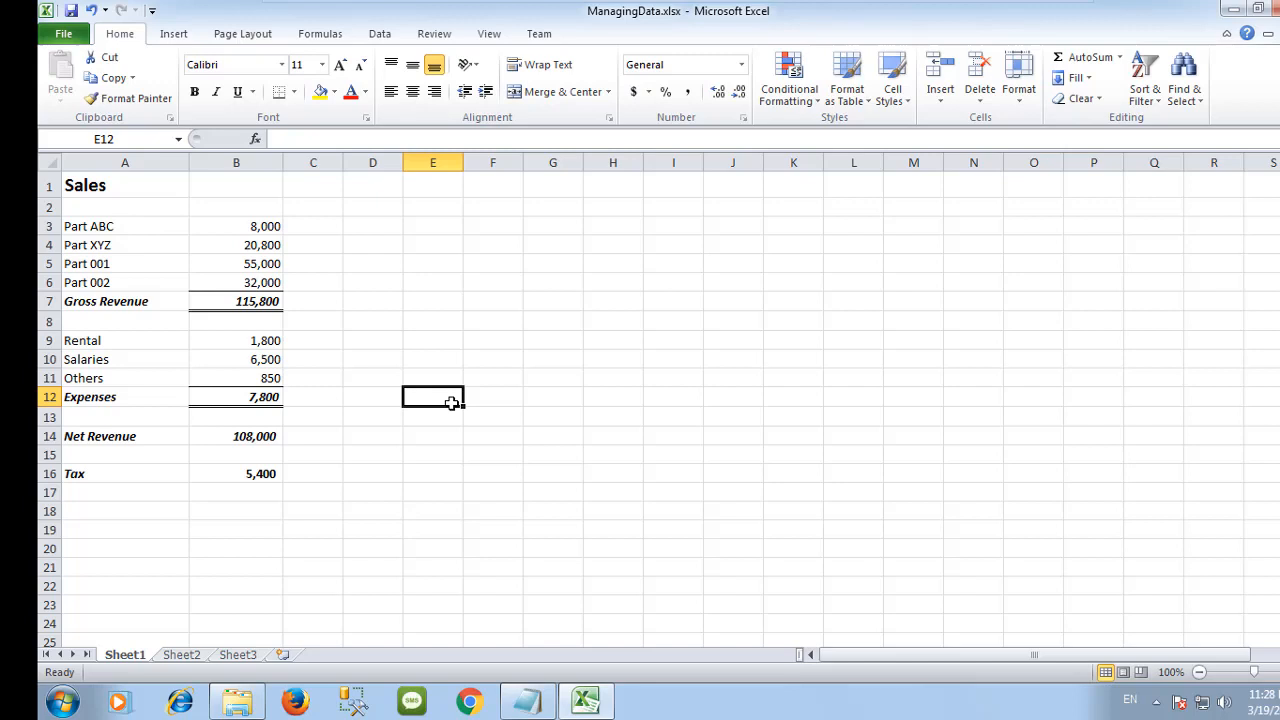
{"action": "left_click", "coordinate": [320, 32]}
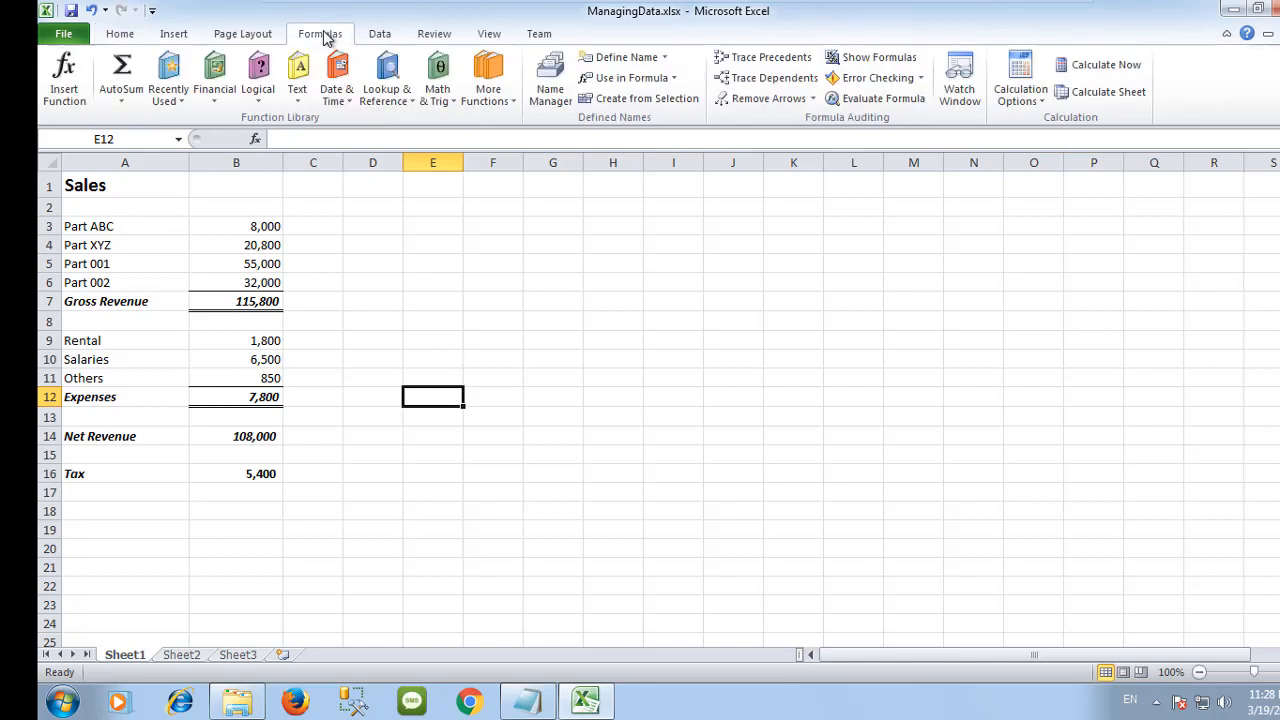
{"action": "mouse_move", "coordinate": [548, 80]}
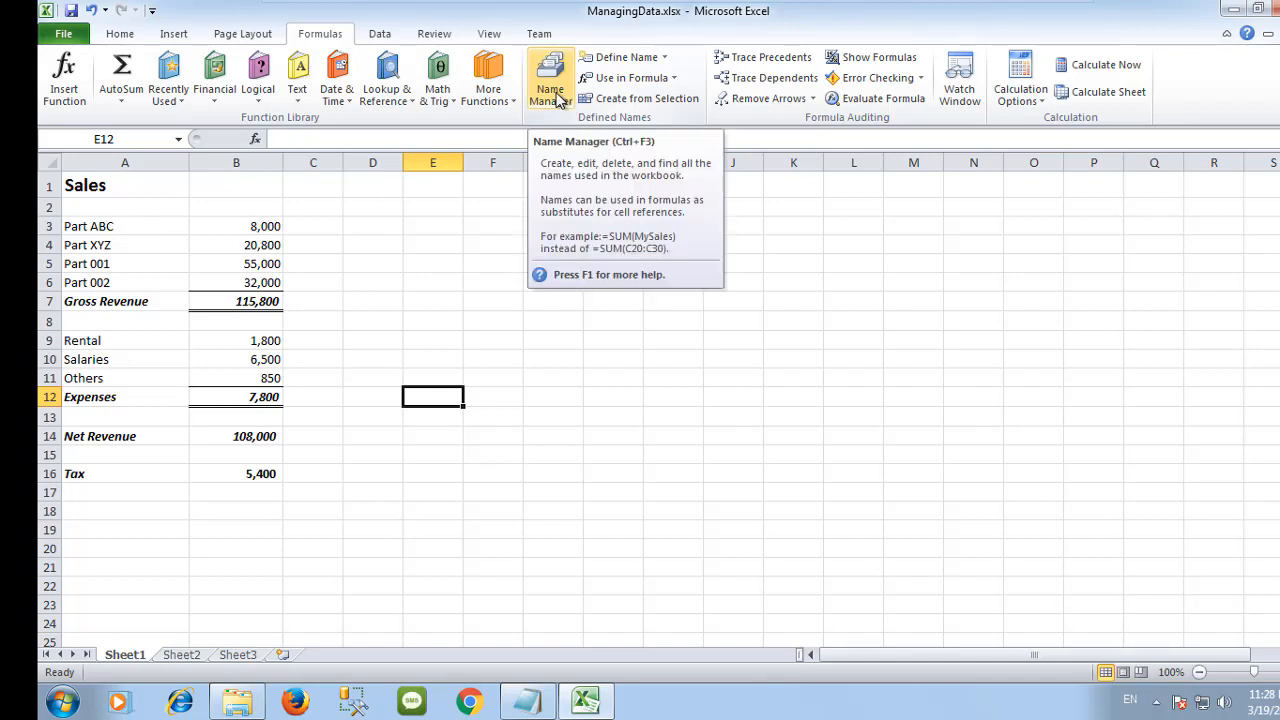
{"action": "left_click", "coordinate": [548, 76]}
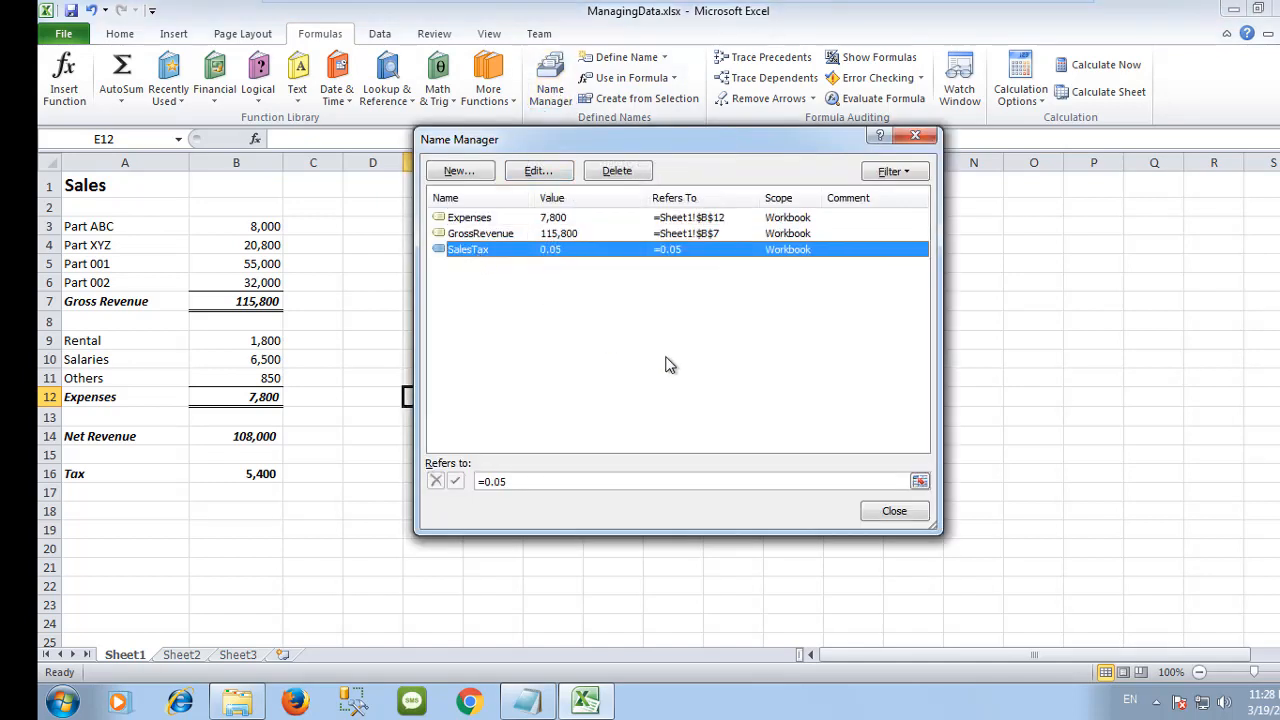
{"action": "mouse_move", "coordinate": [674, 364]}
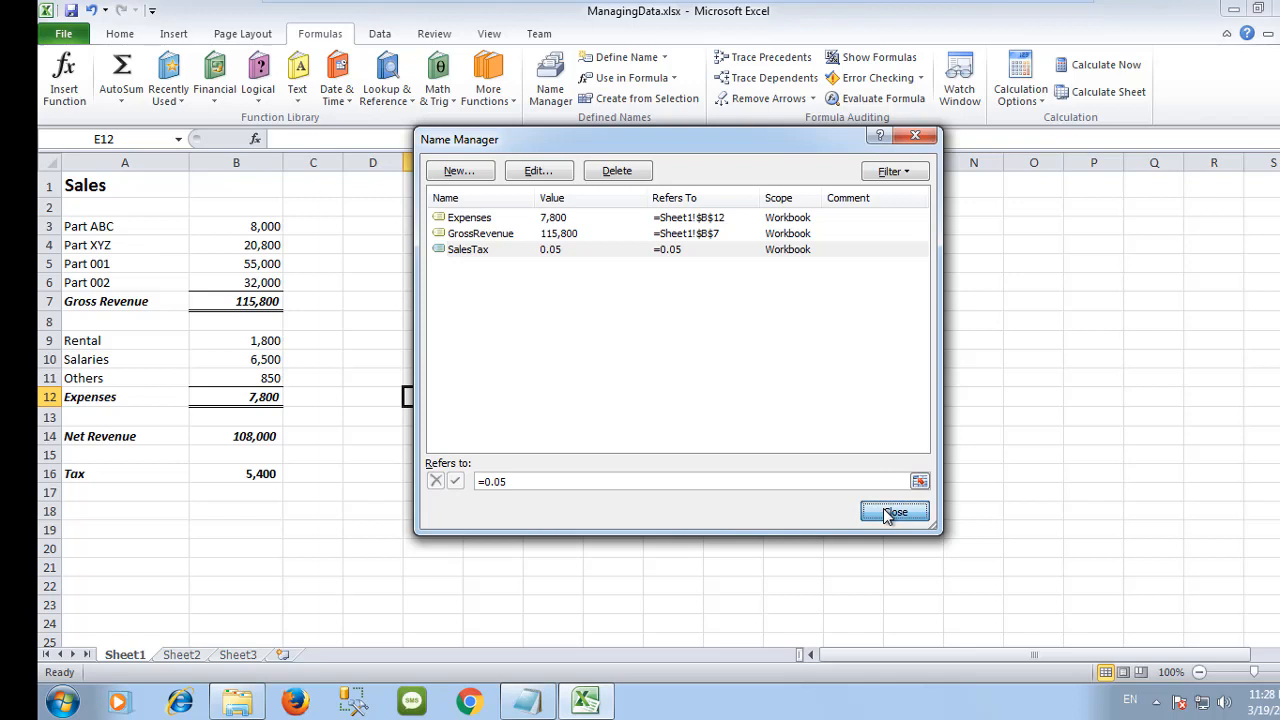
{"action": "left_click", "coordinate": [894, 512]}
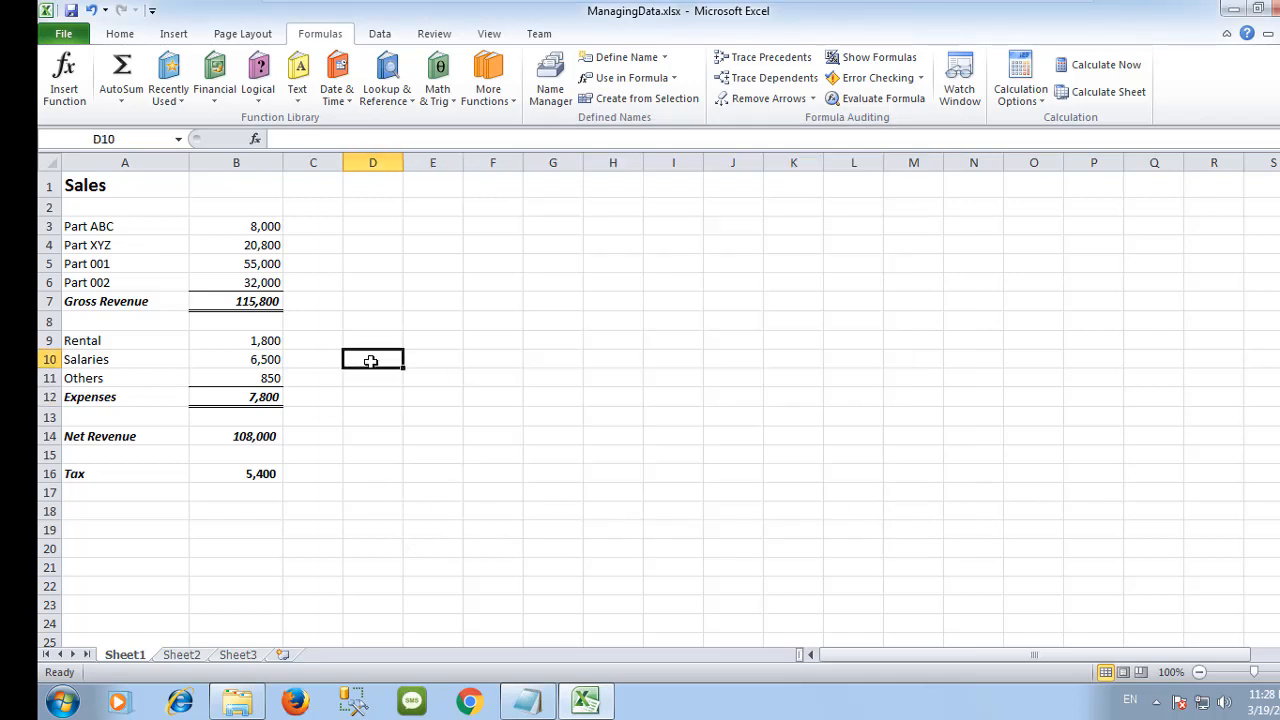
{"action": "mouse_move", "coordinate": [382, 360]}
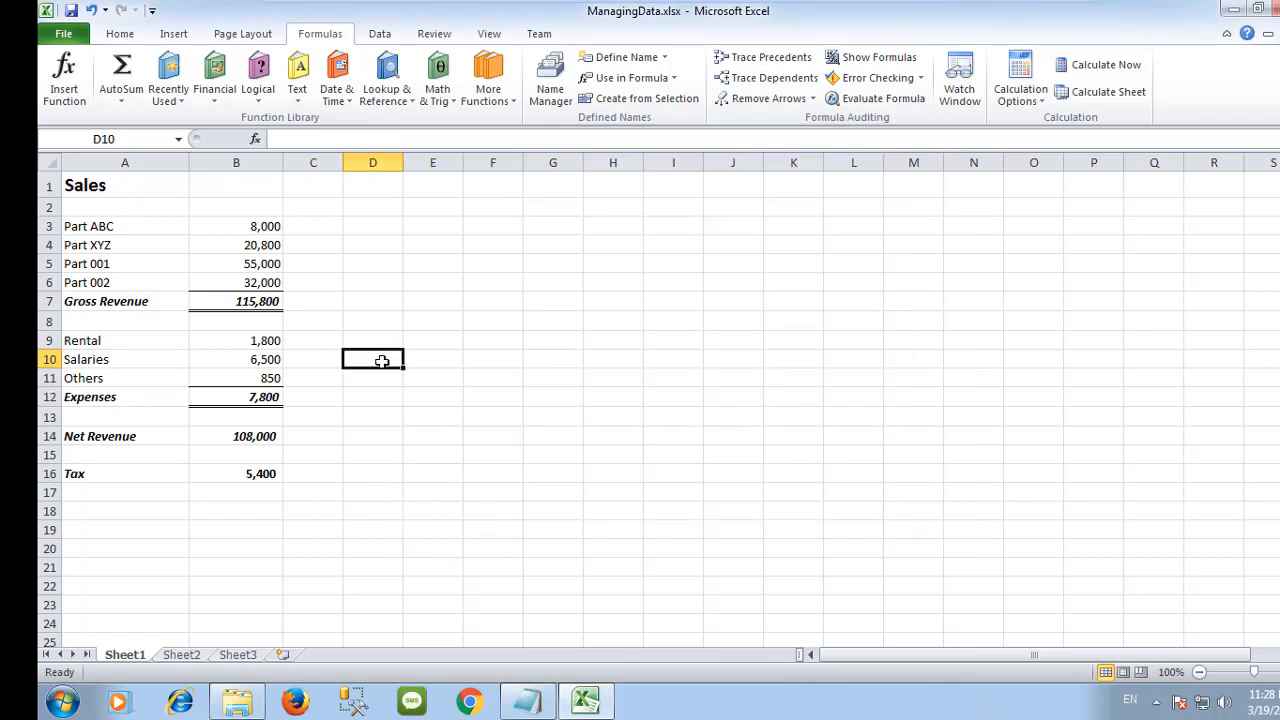